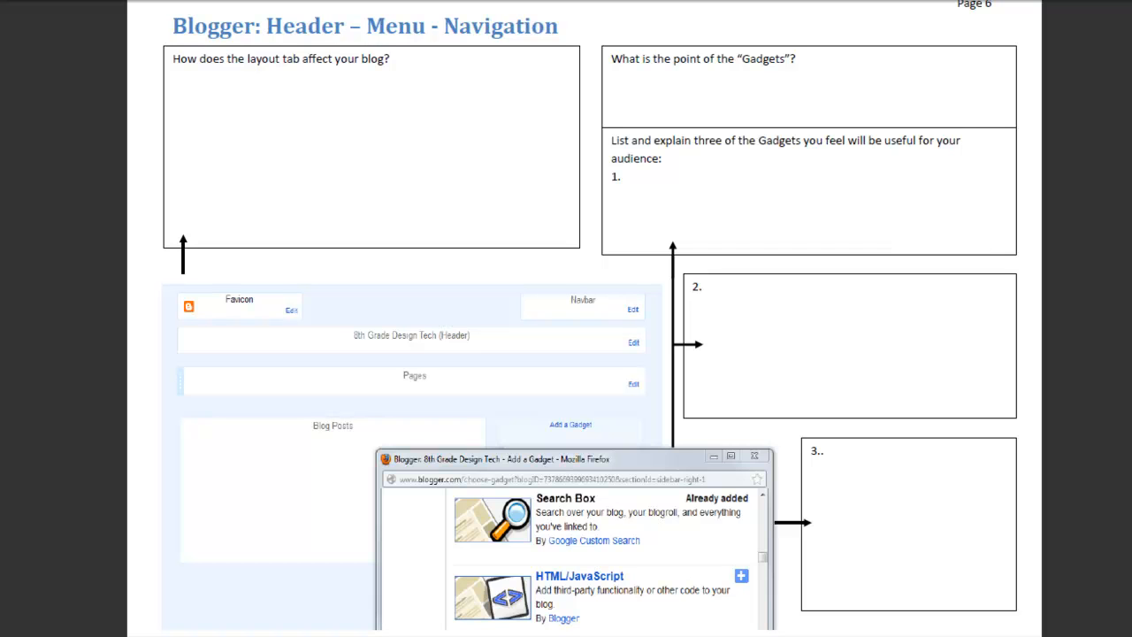
mouse_move(281, 34)
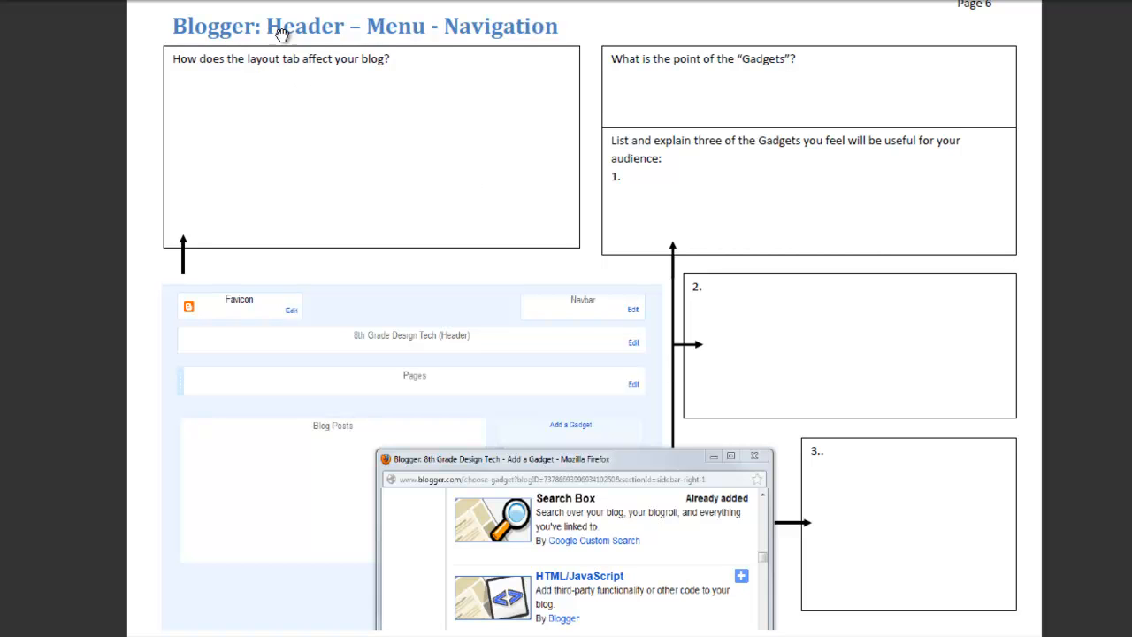
mouse_move(630, 25)
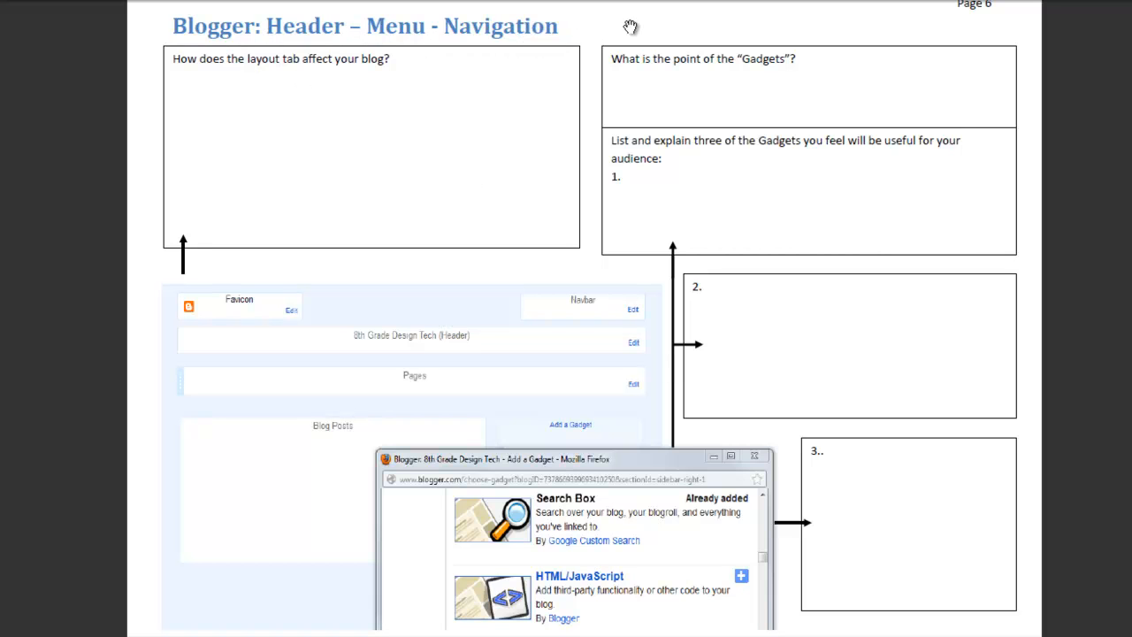
mouse_move(646, 27)
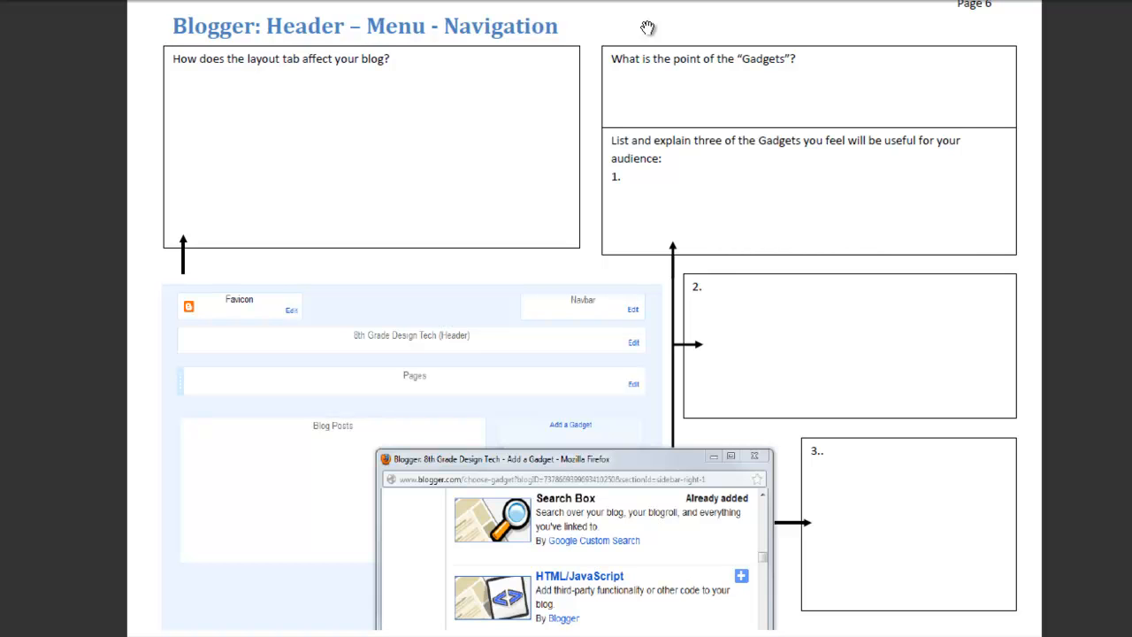
Edit the worksheet heading to 'Blogger: Gadgets and Widgets' in Acrobat
double_click(414, 27)
type("Gadgets and Widgets")
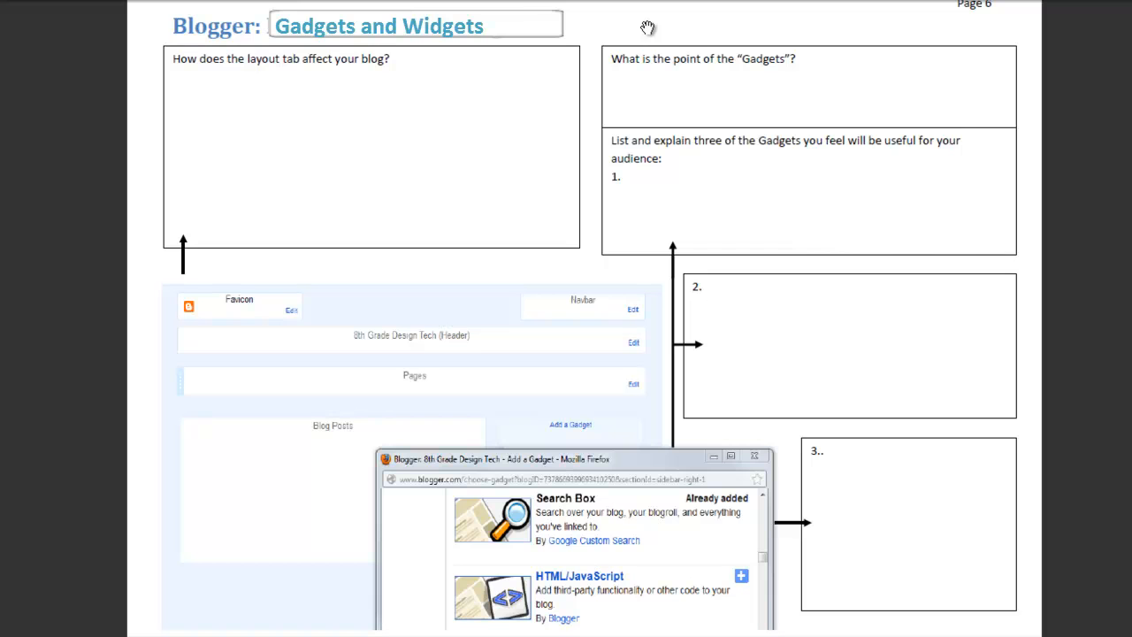
mouse_move(757, 127)
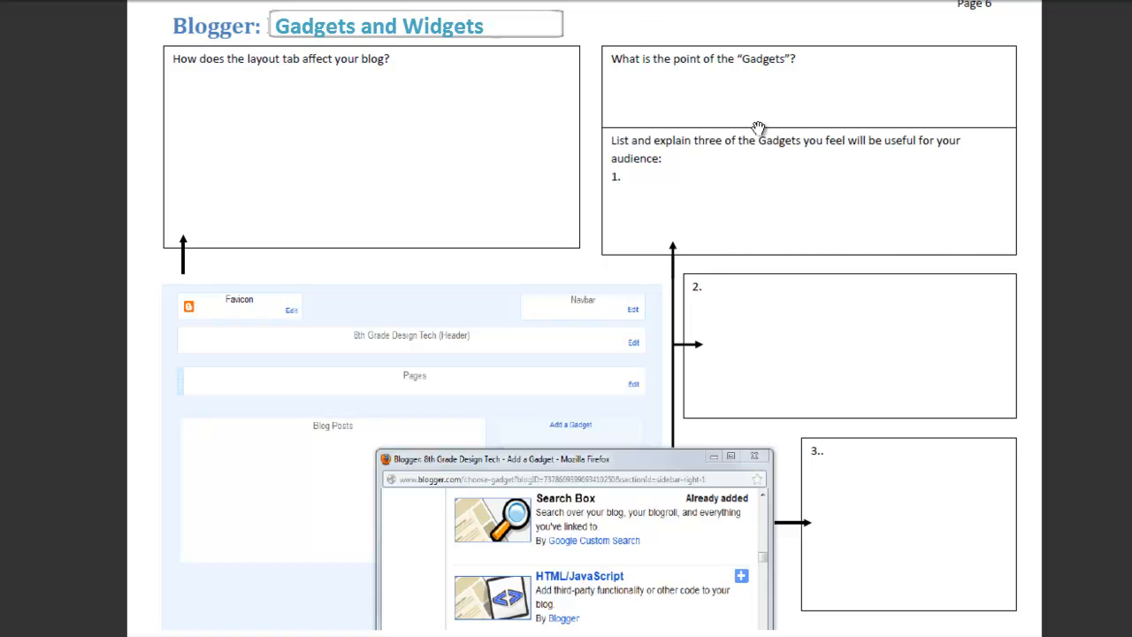
mouse_move(825, 337)
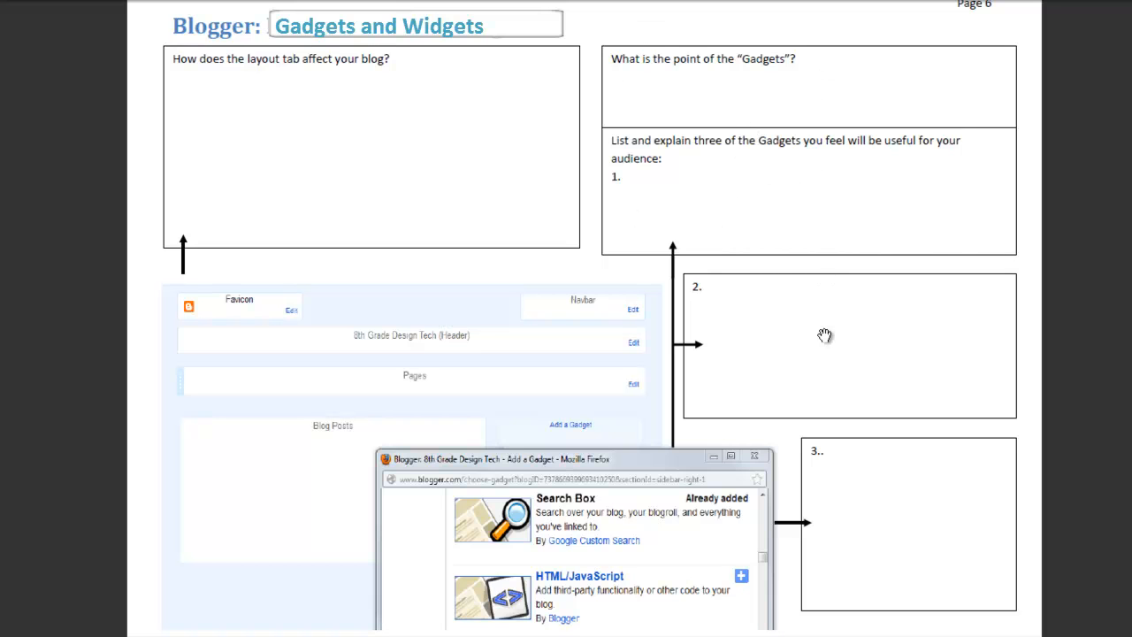
mouse_move(835, 470)
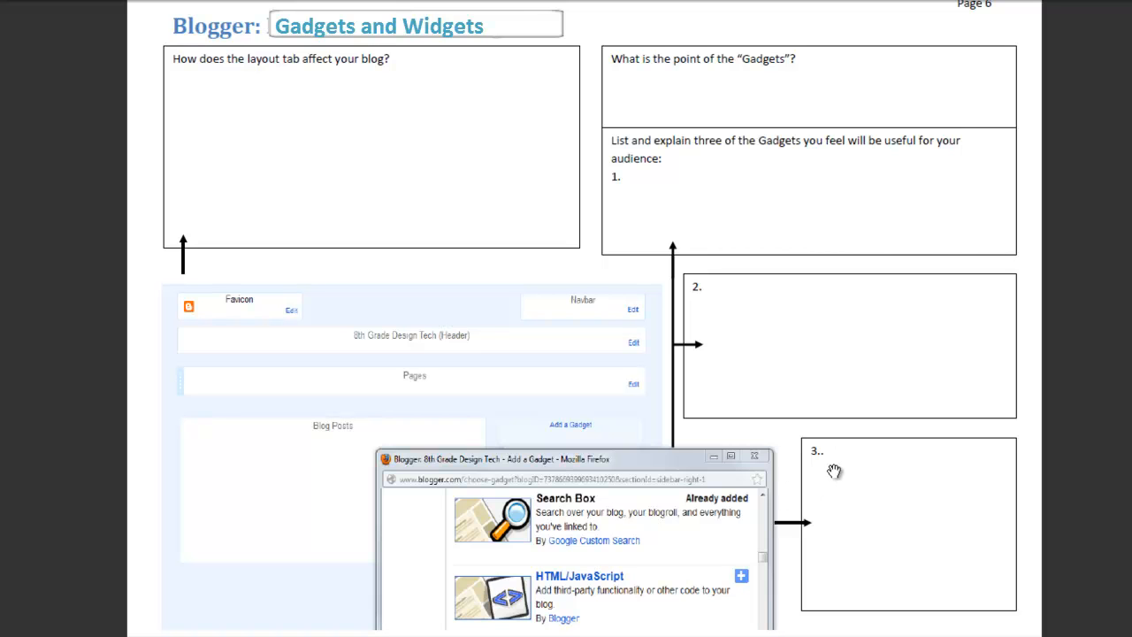
mouse_move(779, 237)
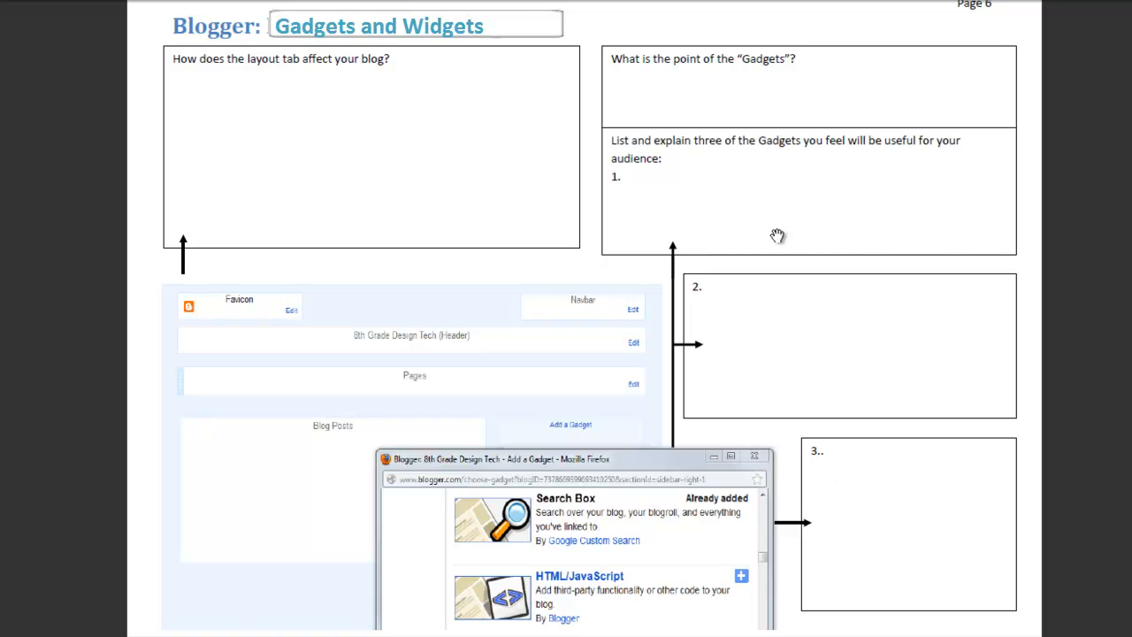
mouse_move(750, 88)
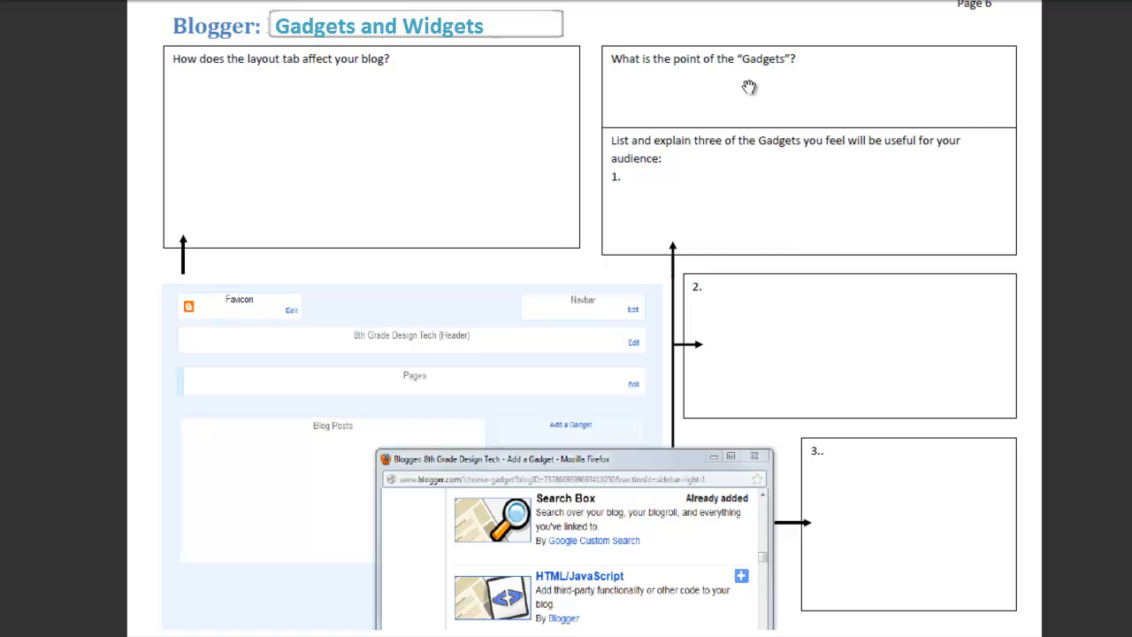
mouse_move(549, 457)
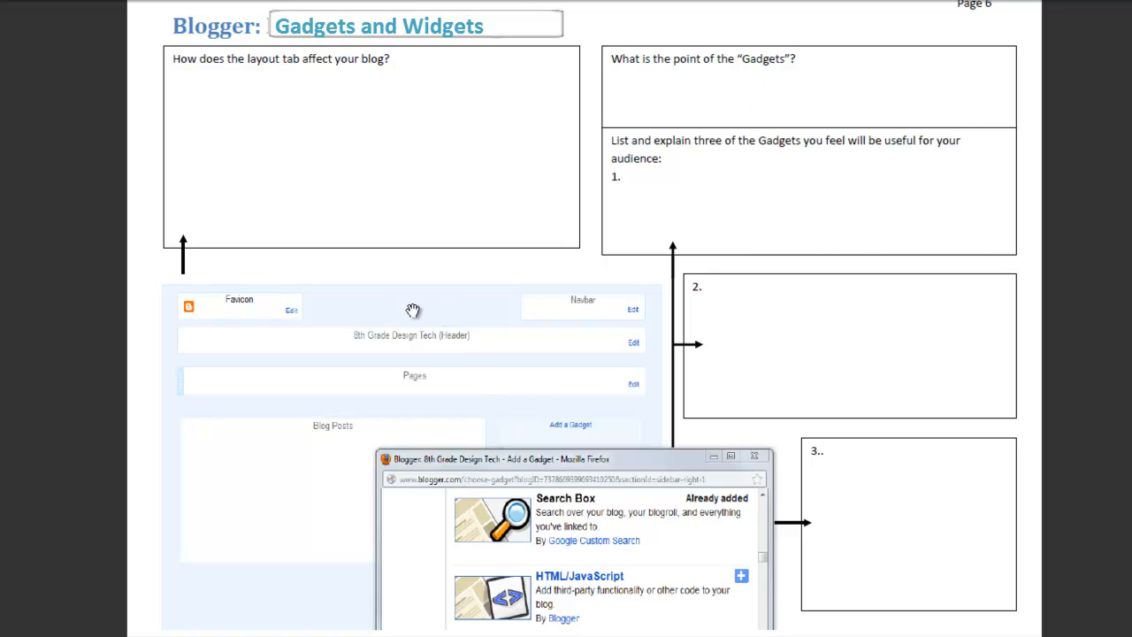
mouse_move(403, 309)
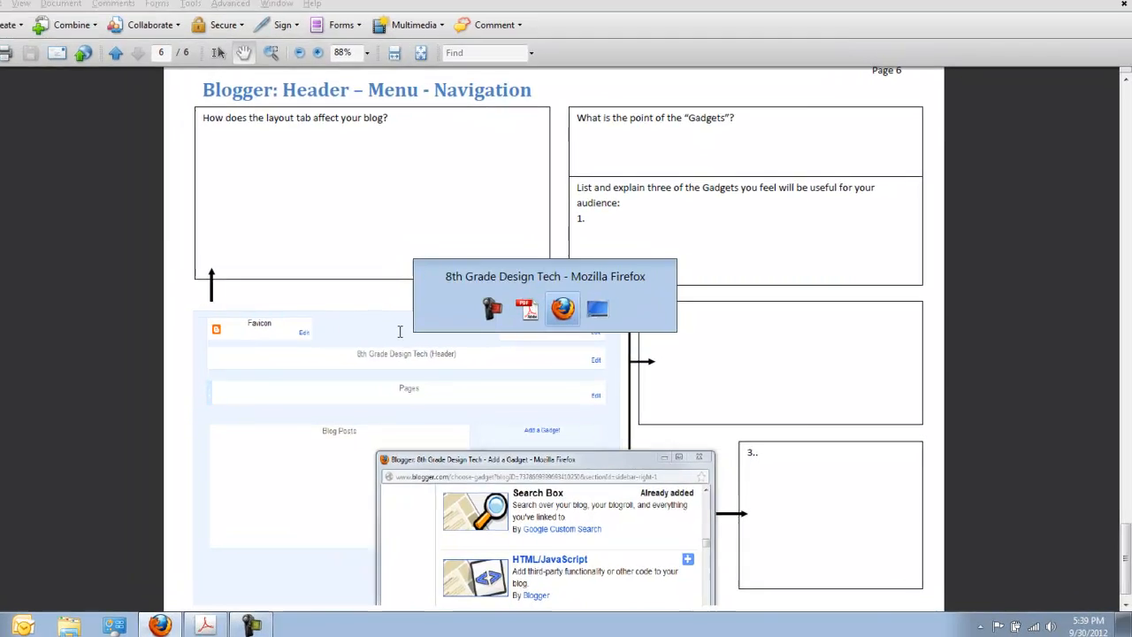
Switch to the Firefox window showing the 8th Grade Design Tech blog
left_click(563, 308)
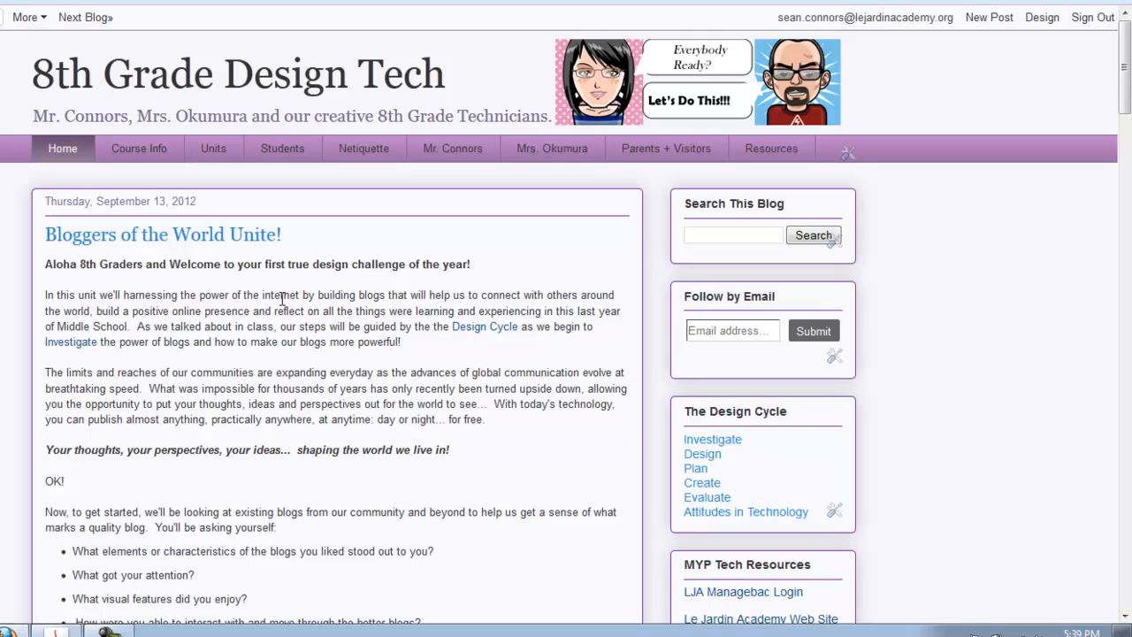
mouse_move(162, 340)
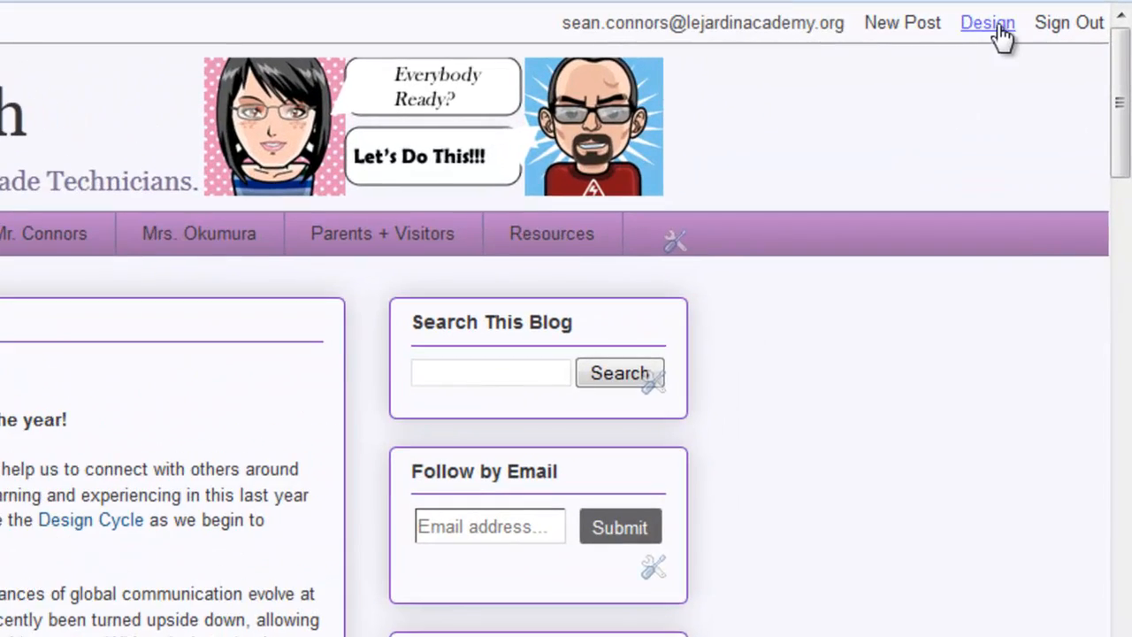
Go from the blog's Design link to its Layout page of gadgets
left_click(987, 21)
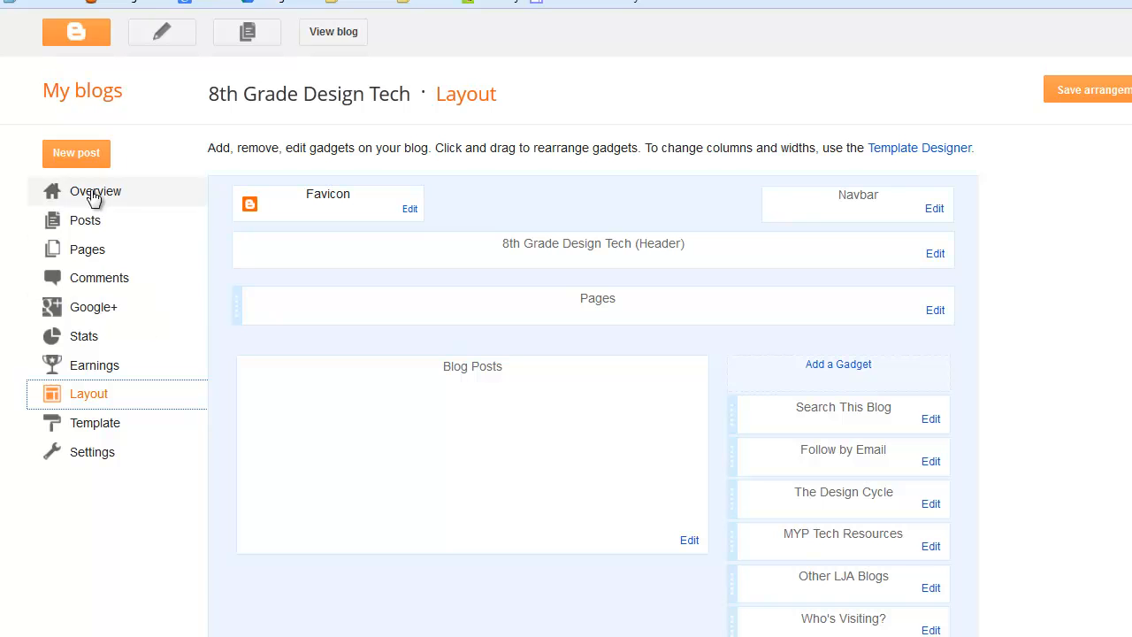
mouse_move(163, 488)
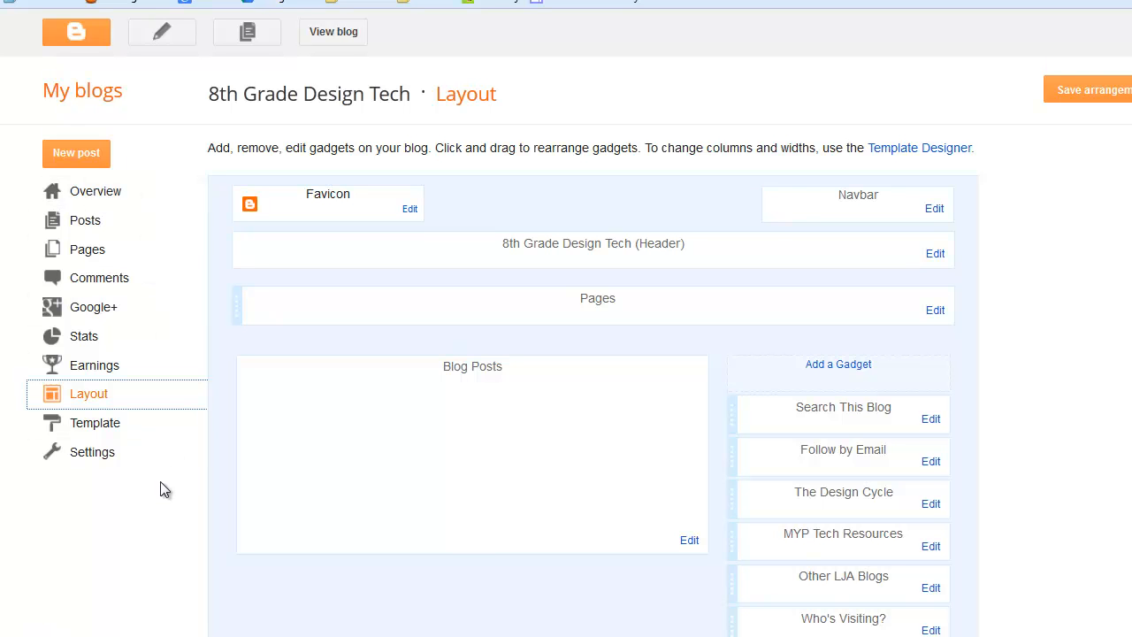
mouse_move(554, 481)
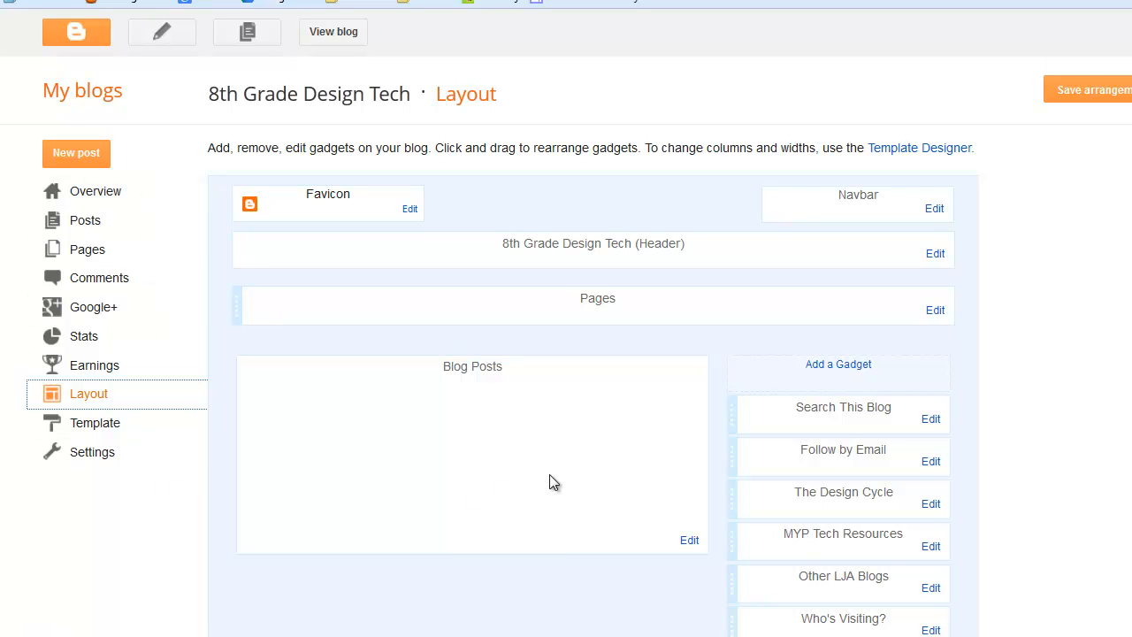
mouse_move(623, 485)
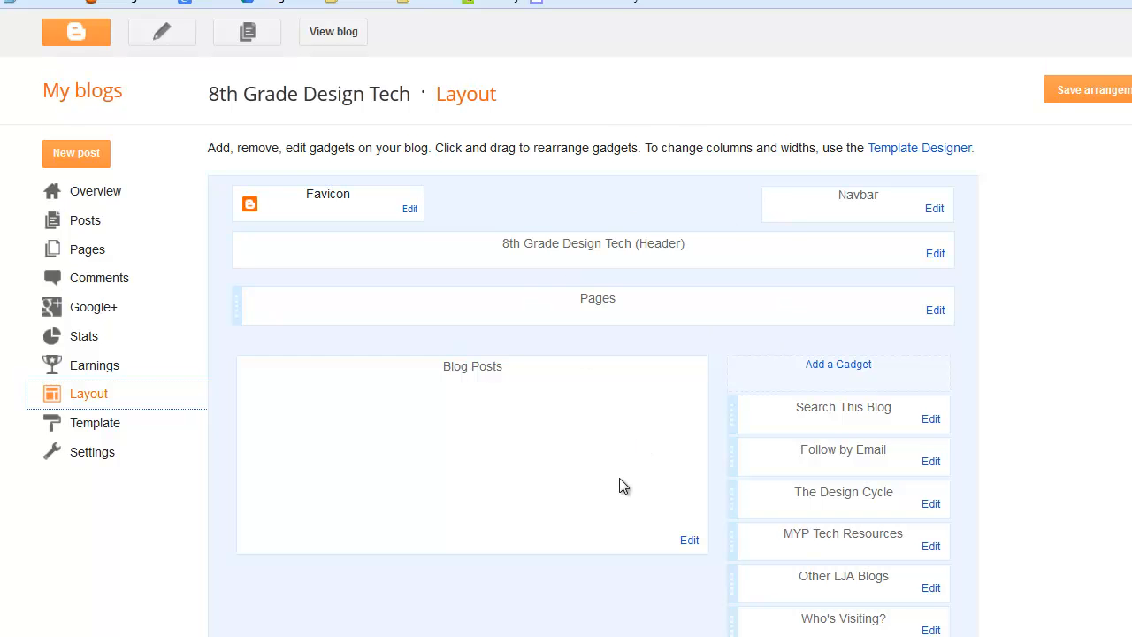
mouse_move(95, 423)
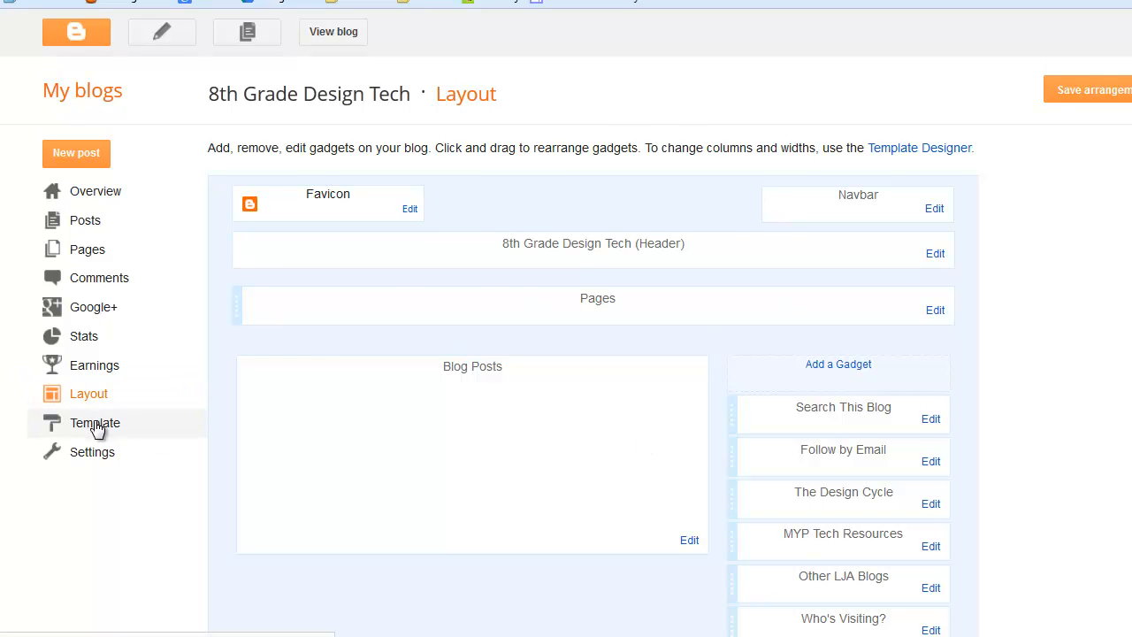
Browse the Template Designer's Customize and Adjust widths options, then return to Blogger's Template page
left_click(95, 423)
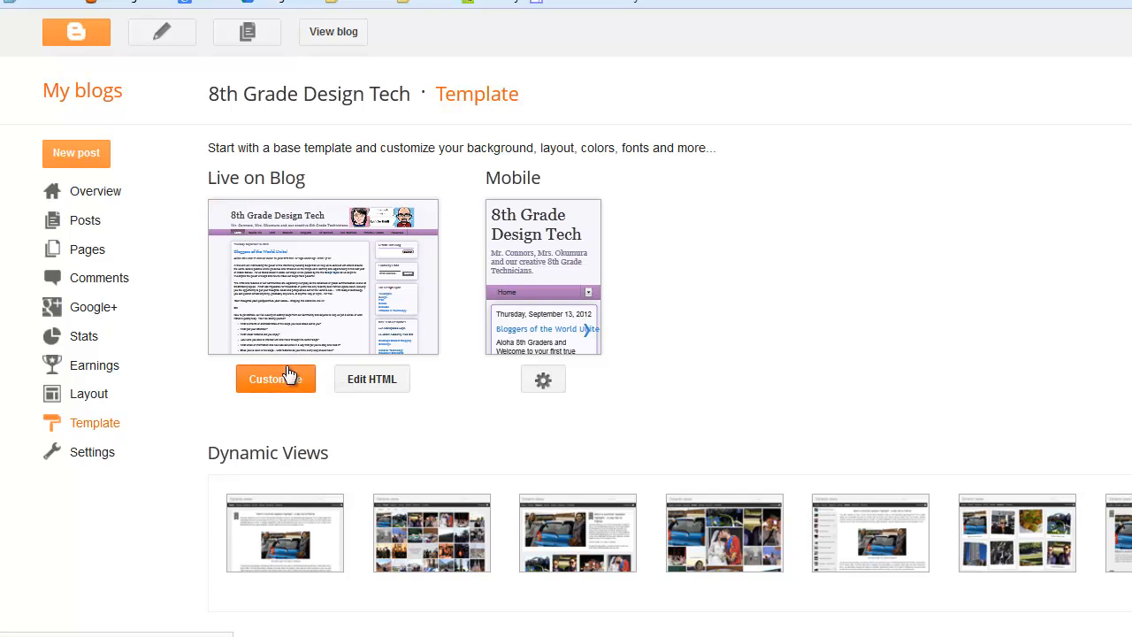
left_click(276, 378)
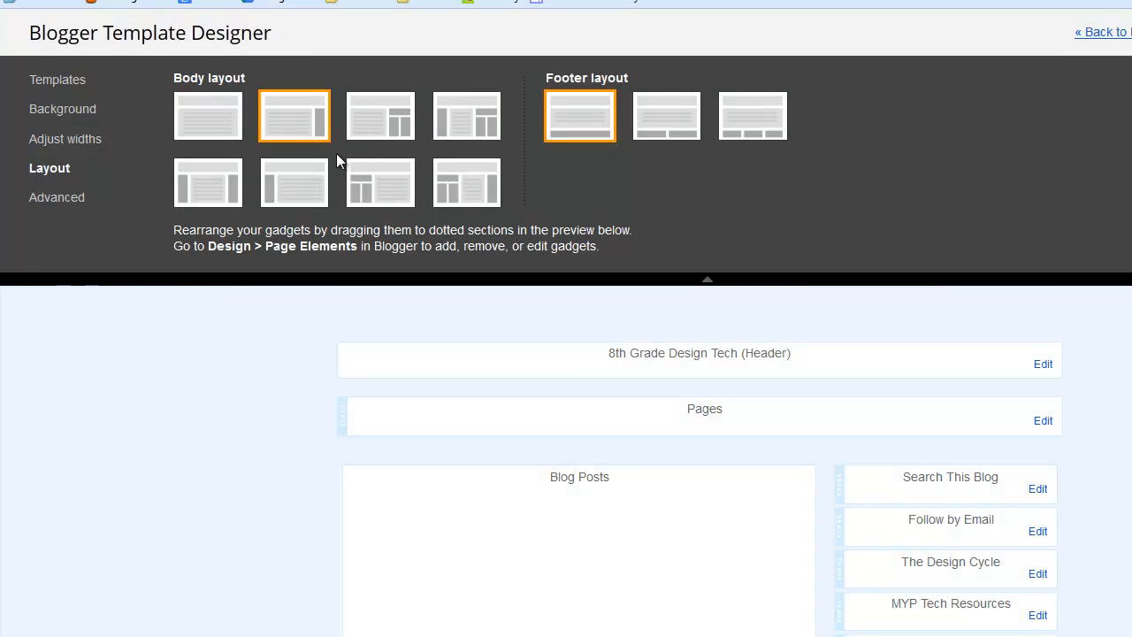
mouse_move(234, 141)
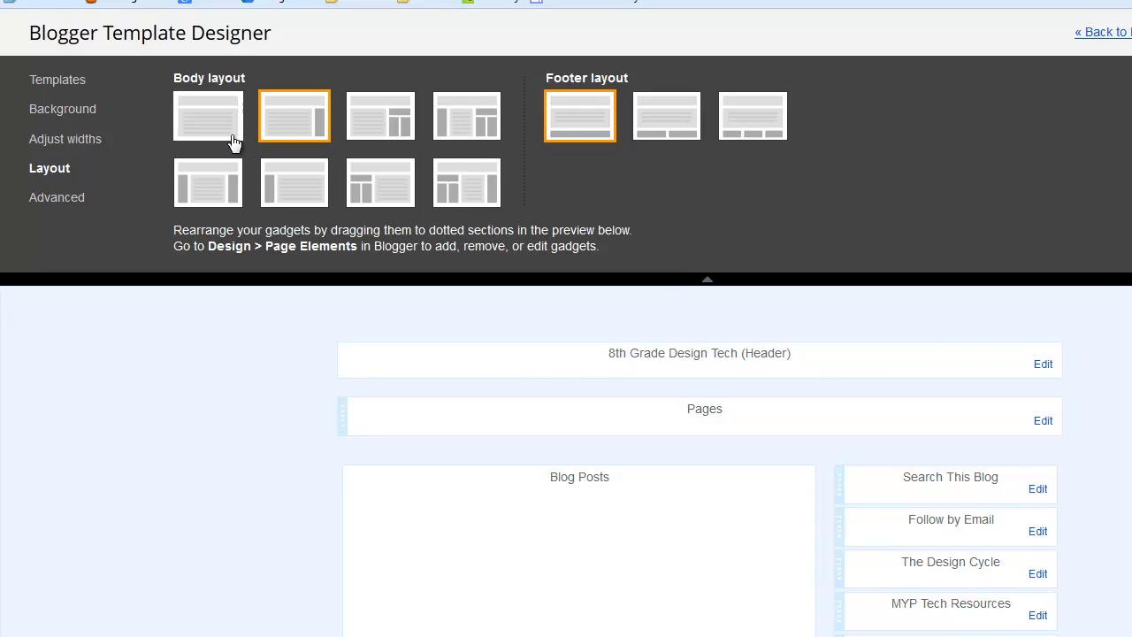
left_click(64, 138)
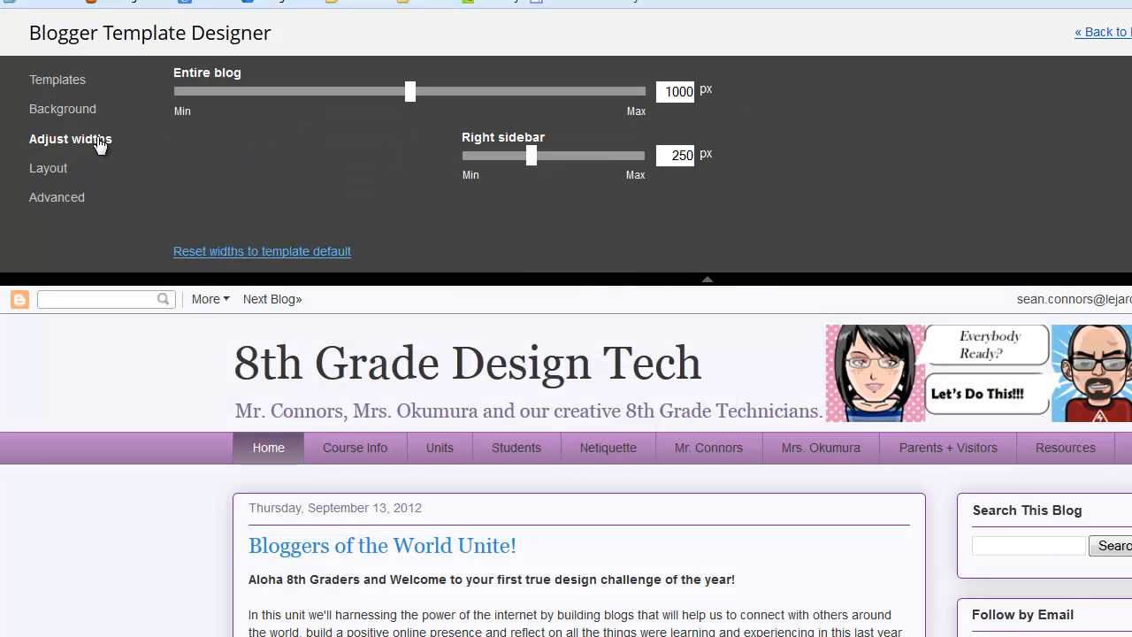
mouse_move(1111, 32)
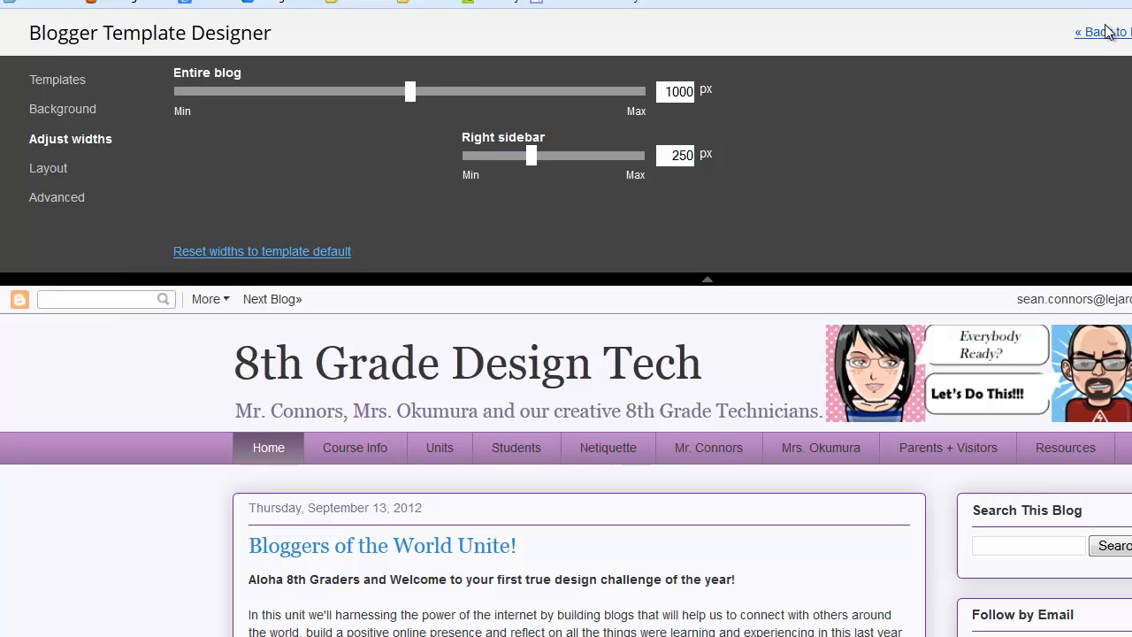
left_click(1101, 31)
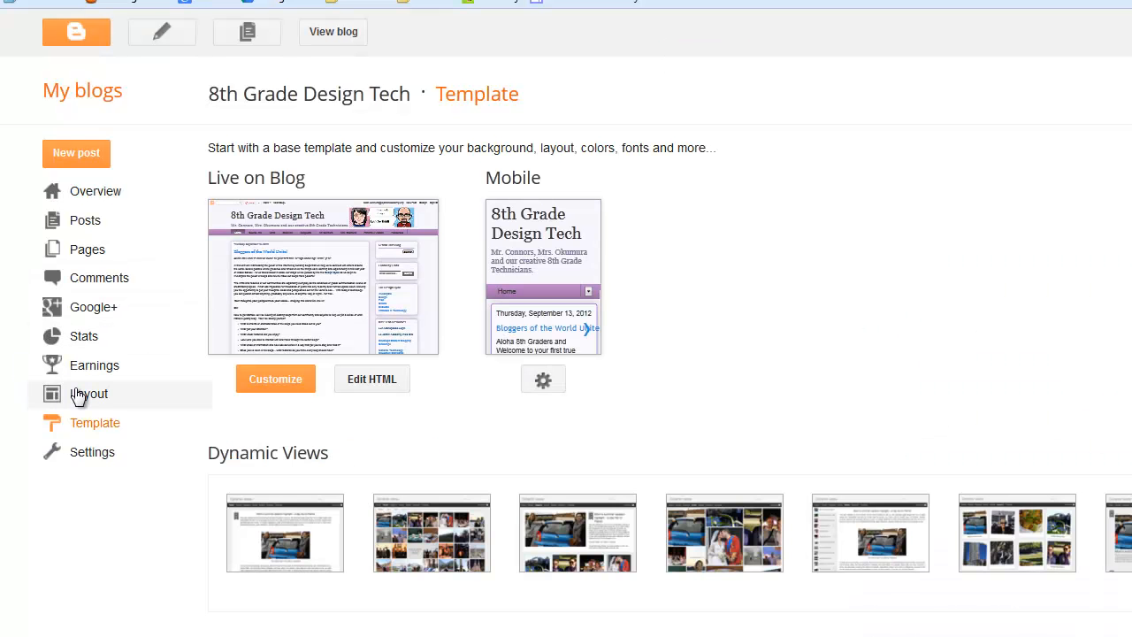
Return to the Layout page listing the blog's gadgets
left_click(88, 392)
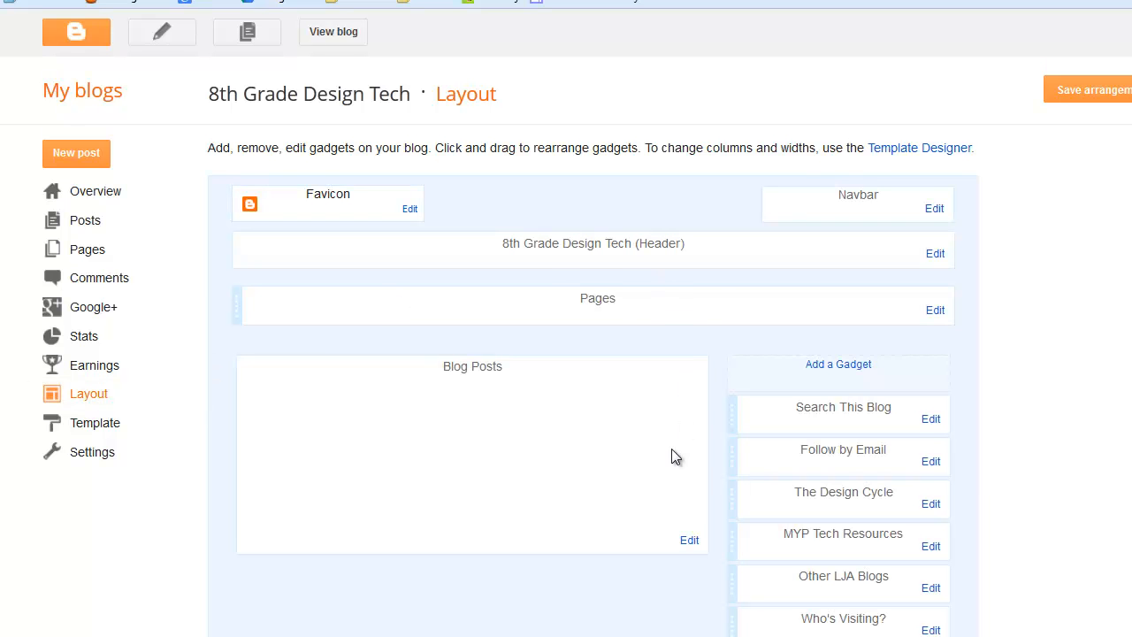
mouse_move(640, 499)
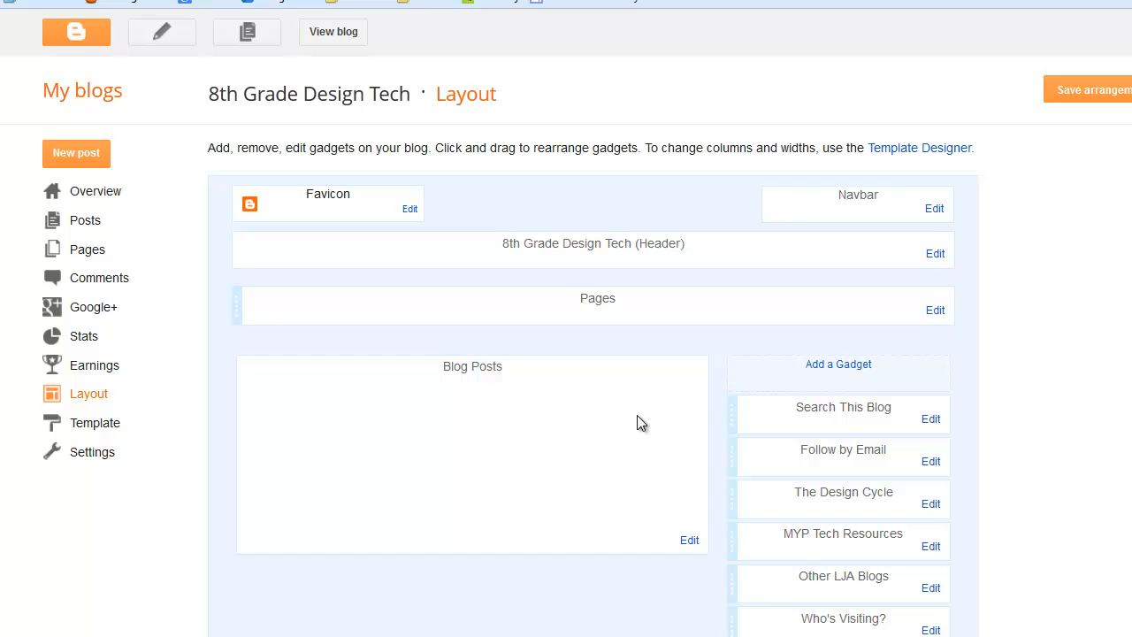
mouse_move(840, 364)
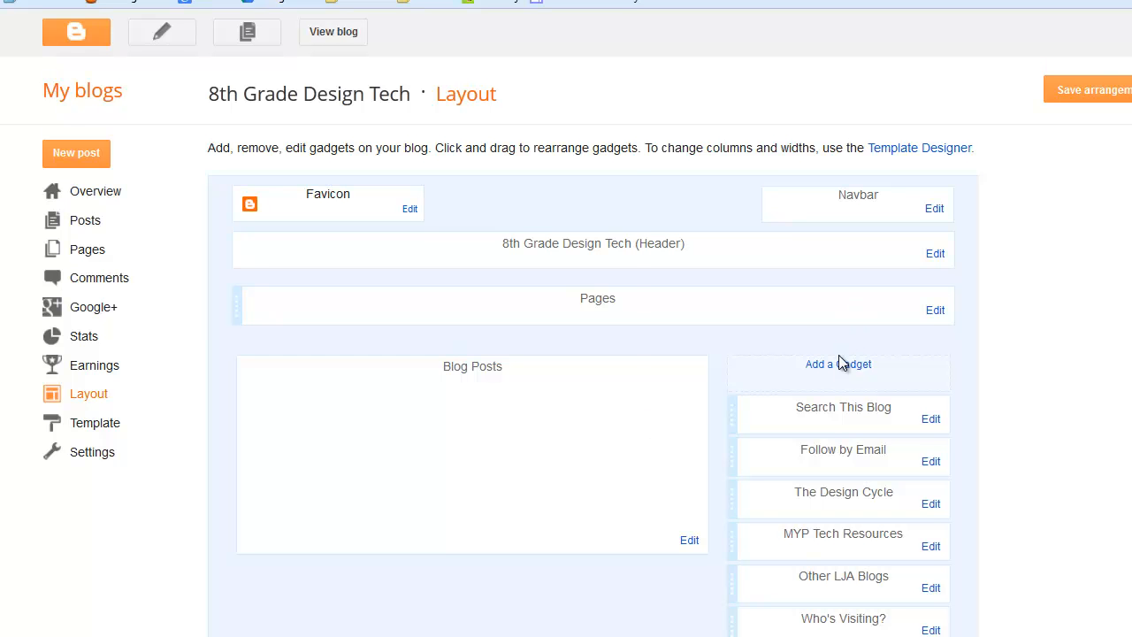
In Add a Gadget, view Featured and Most Popular lists, then the 1174-entry More Gadgets catalogue
left_click(839, 365)
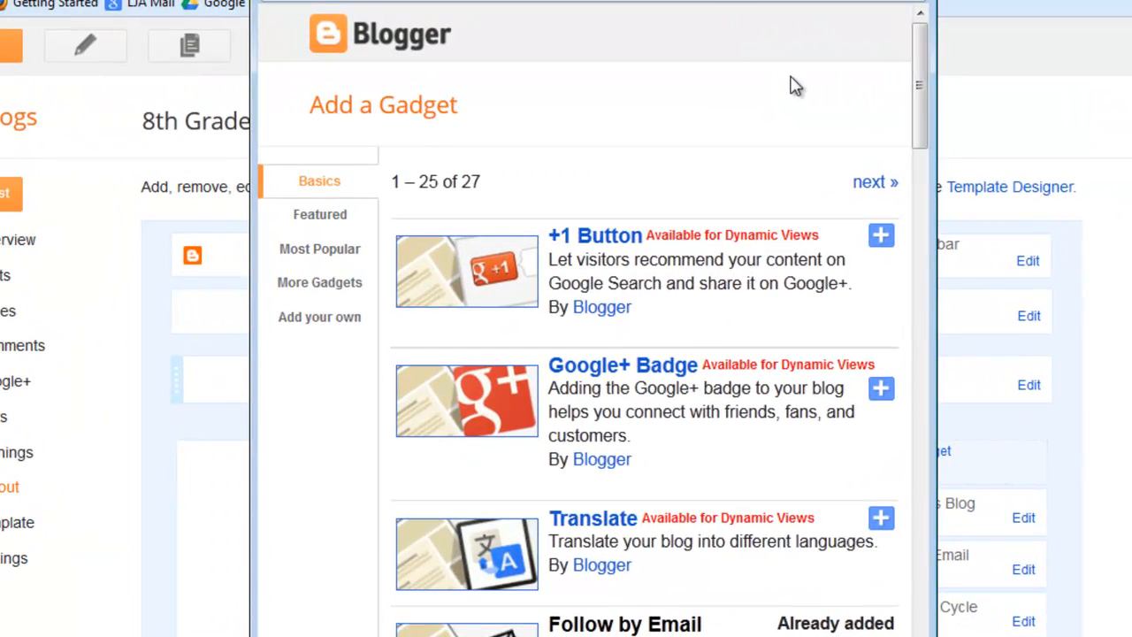
mouse_move(573, 180)
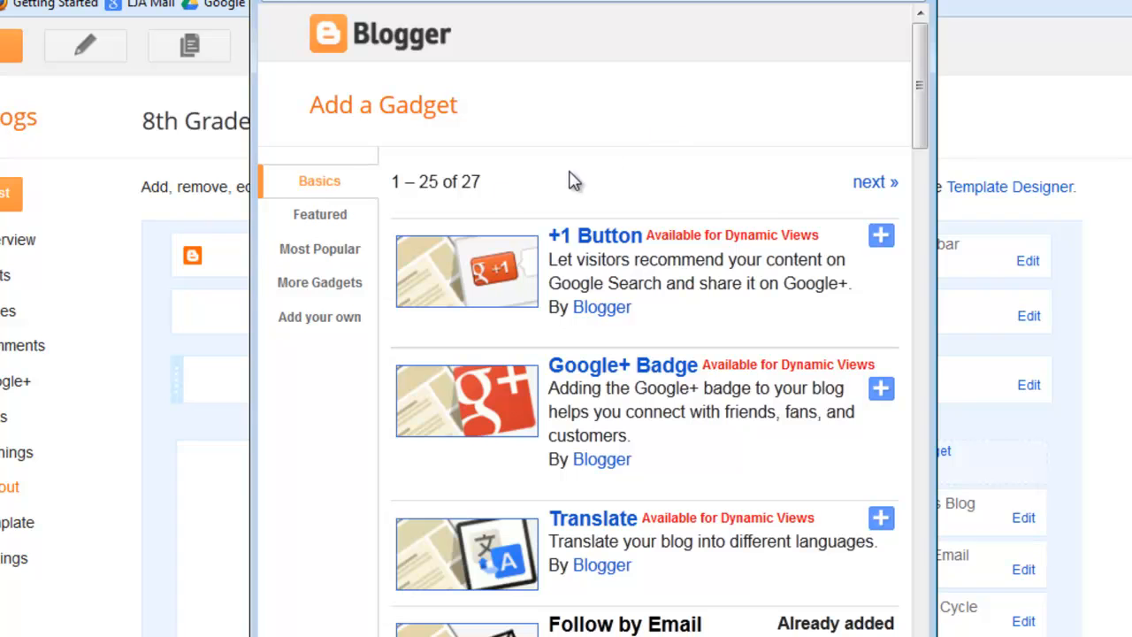
mouse_move(319, 219)
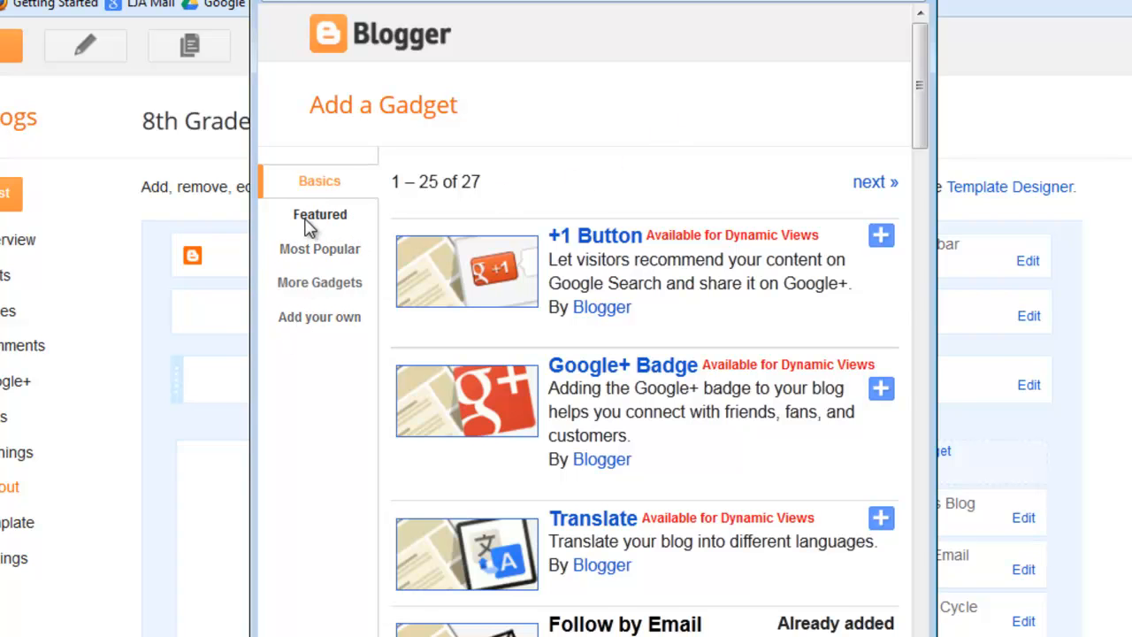
left_click(318, 214)
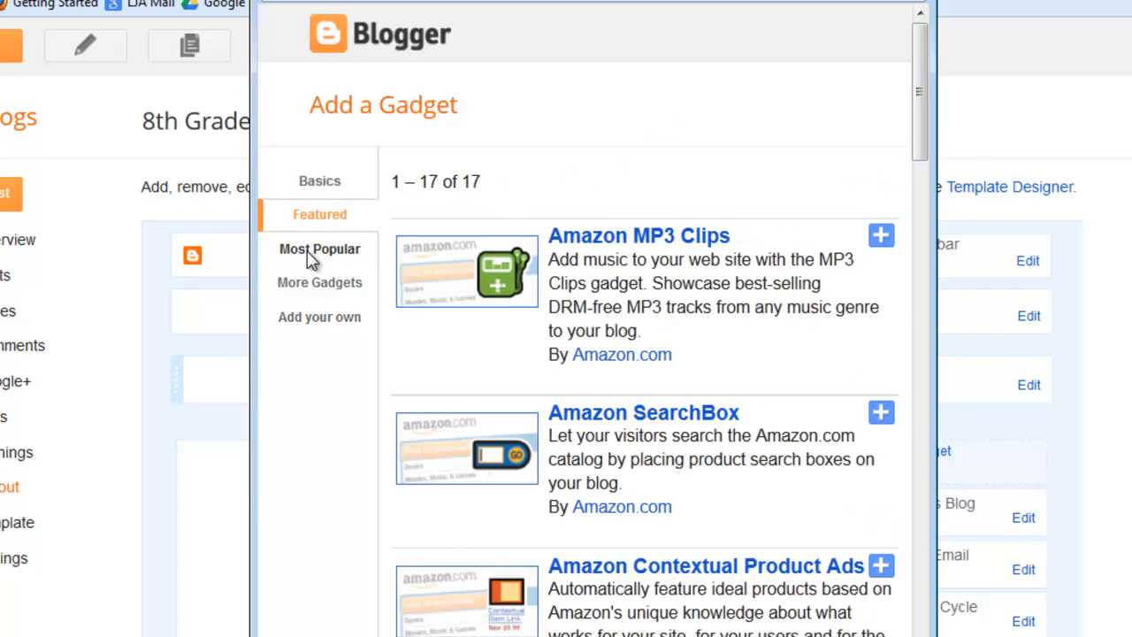
left_click(319, 248)
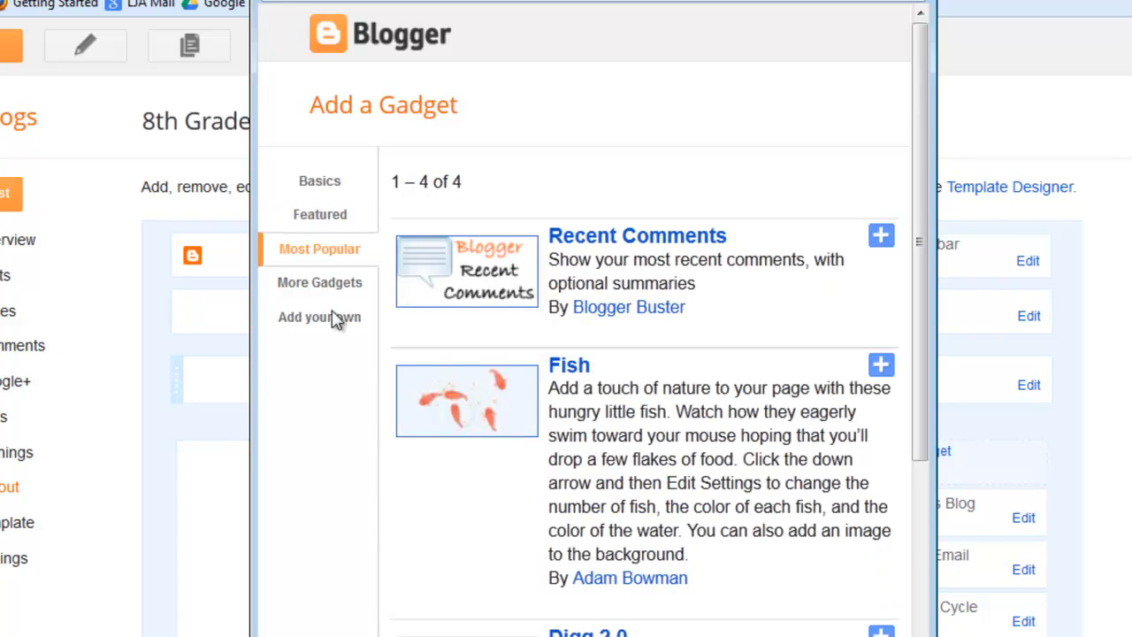
mouse_move(534, 492)
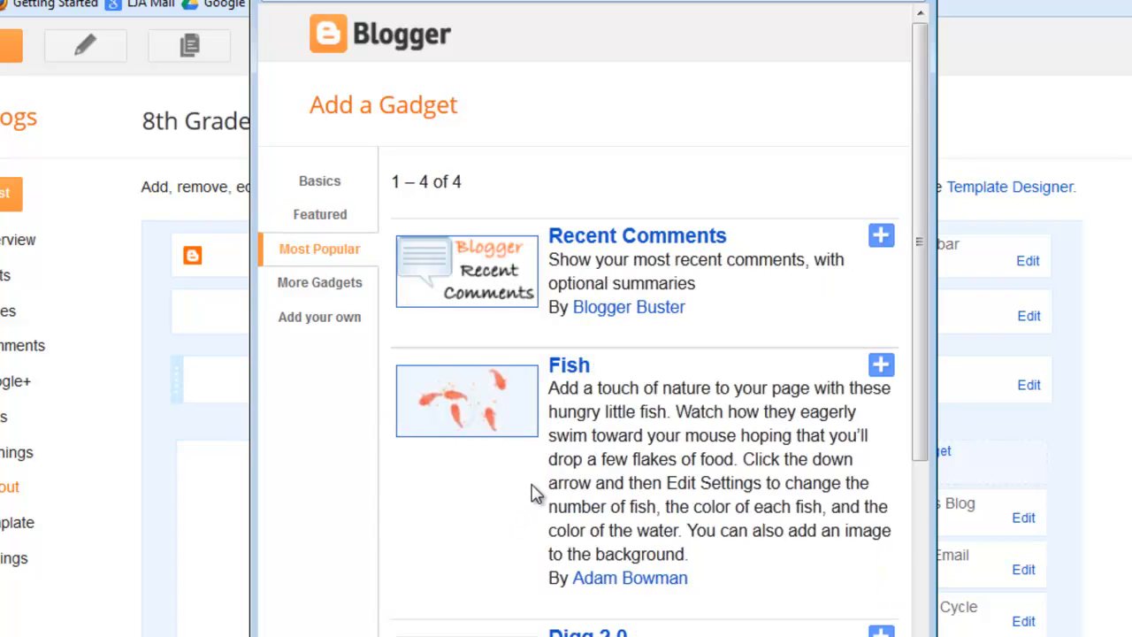
mouse_move(345, 283)
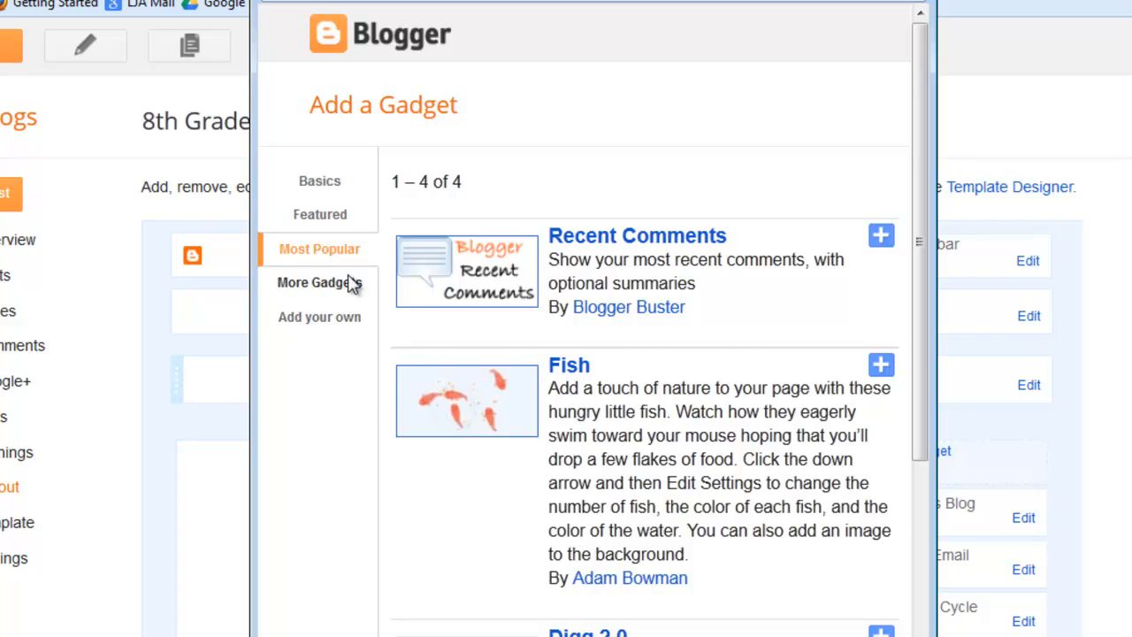
left_click(318, 283)
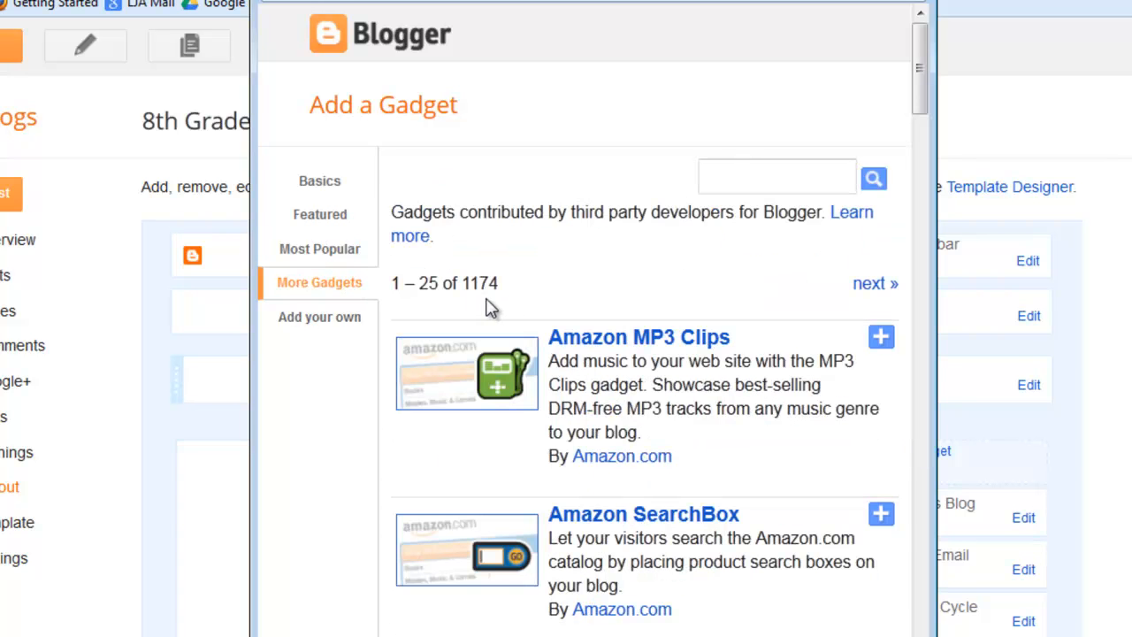
mouse_move(584, 290)
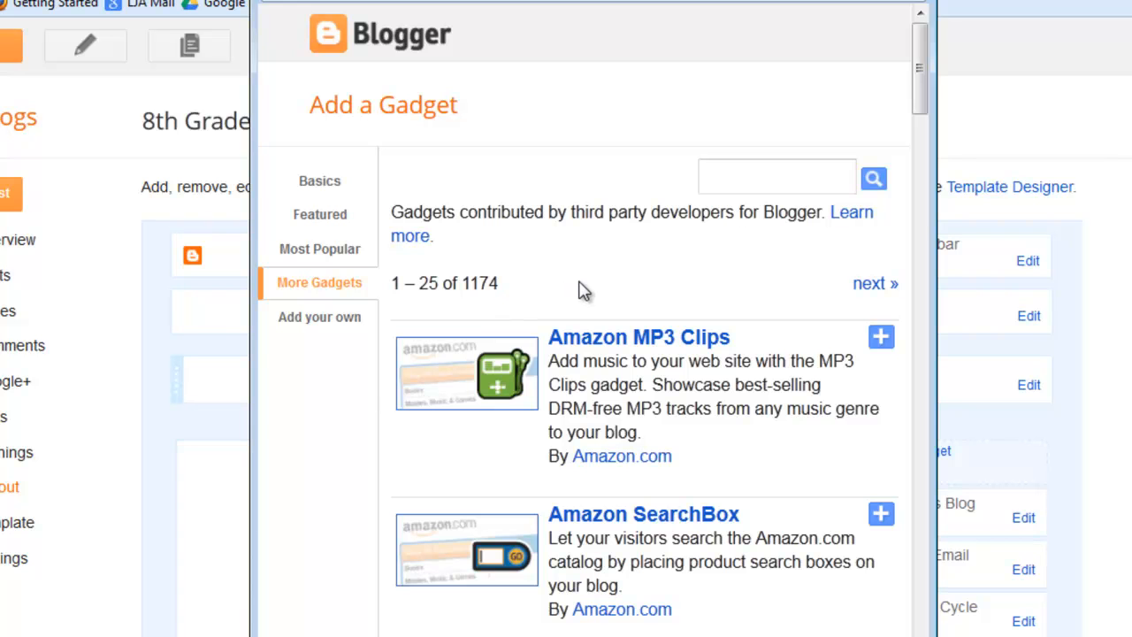
Browse the Basics list of 27 Blogger gadgets from +1 Button down to Logo
left_click(319, 181)
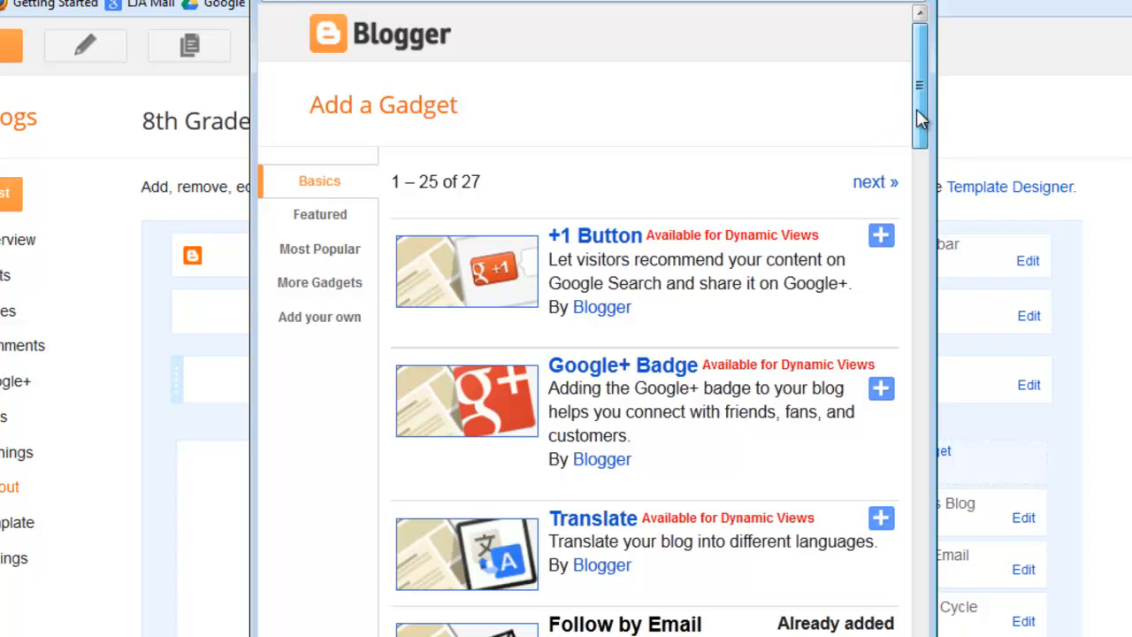
scroll("down", 3)
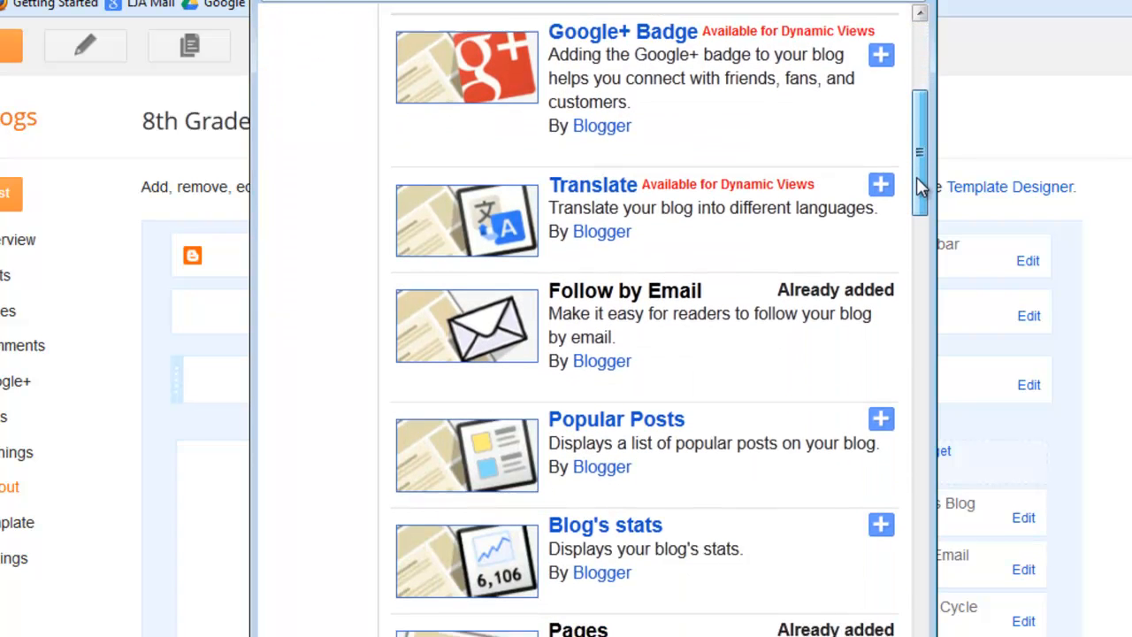
scroll("down", 3)
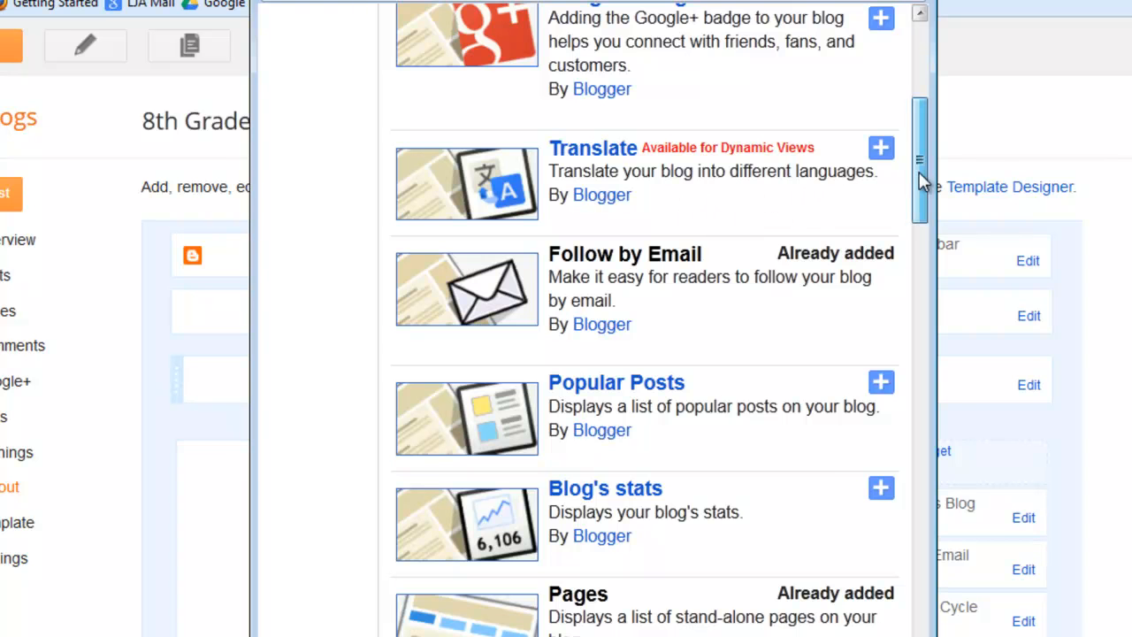
scroll("down", 3)
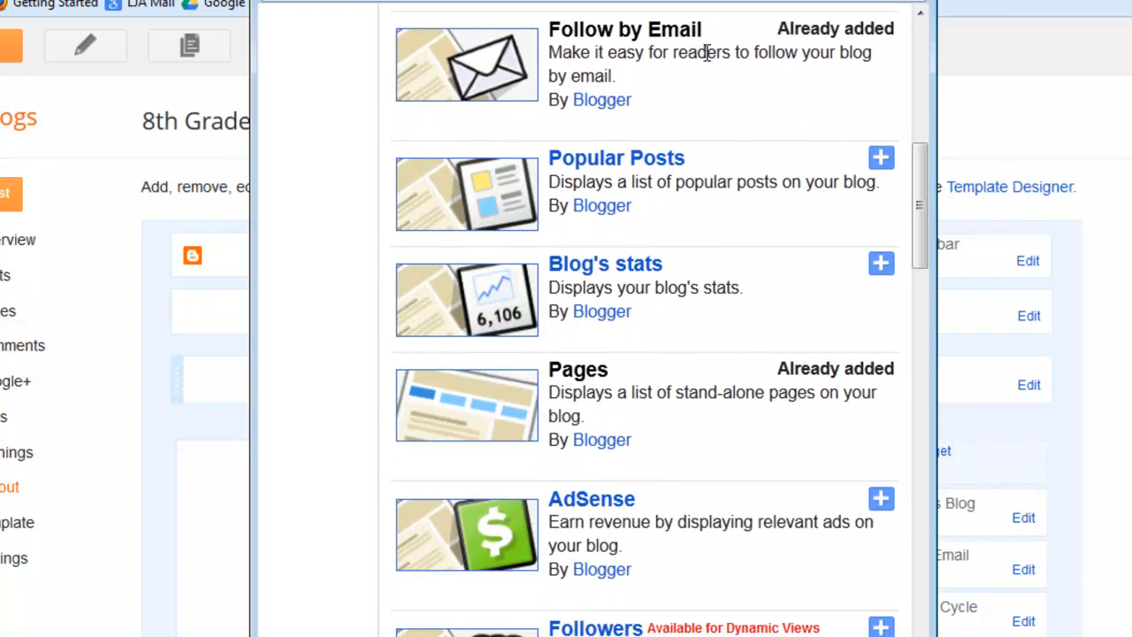
mouse_move(734, 210)
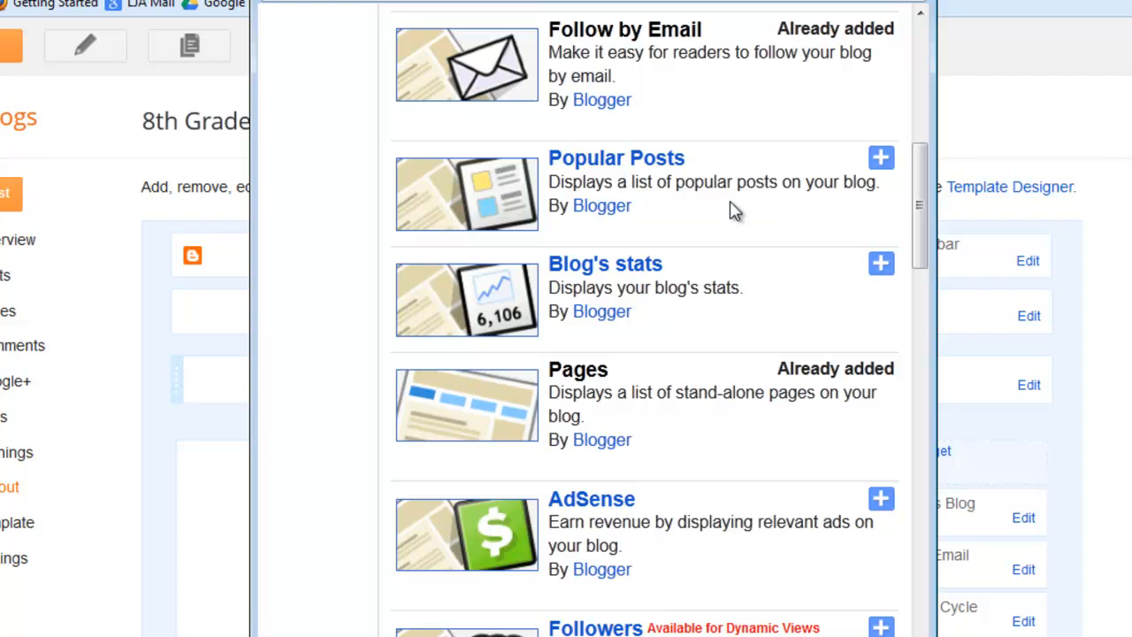
mouse_move(871, 257)
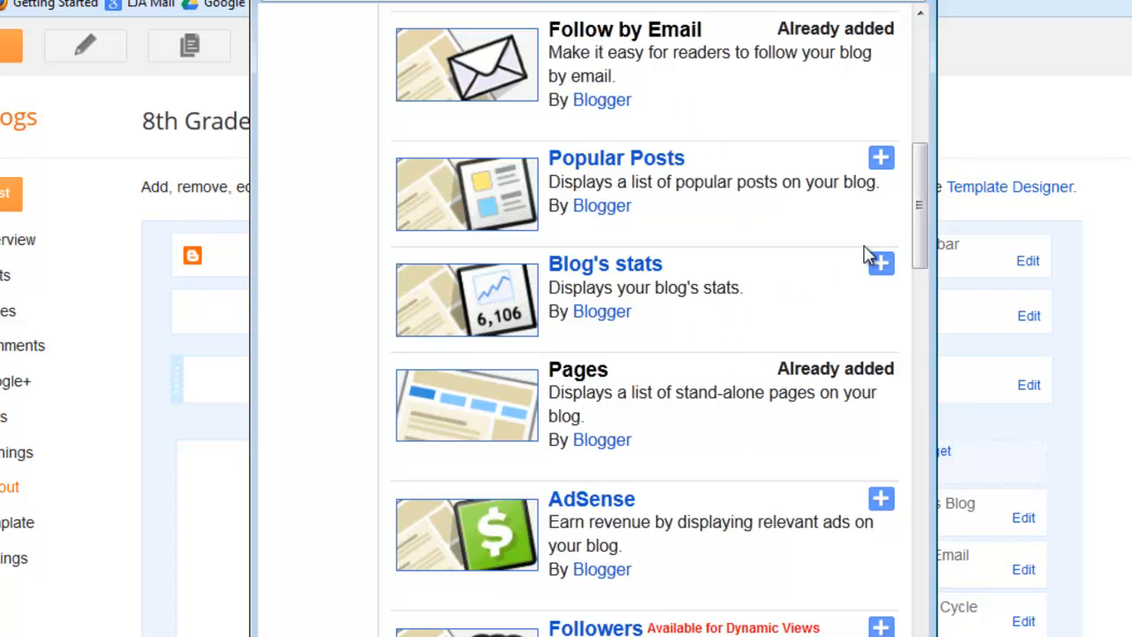
scroll("down", 3)
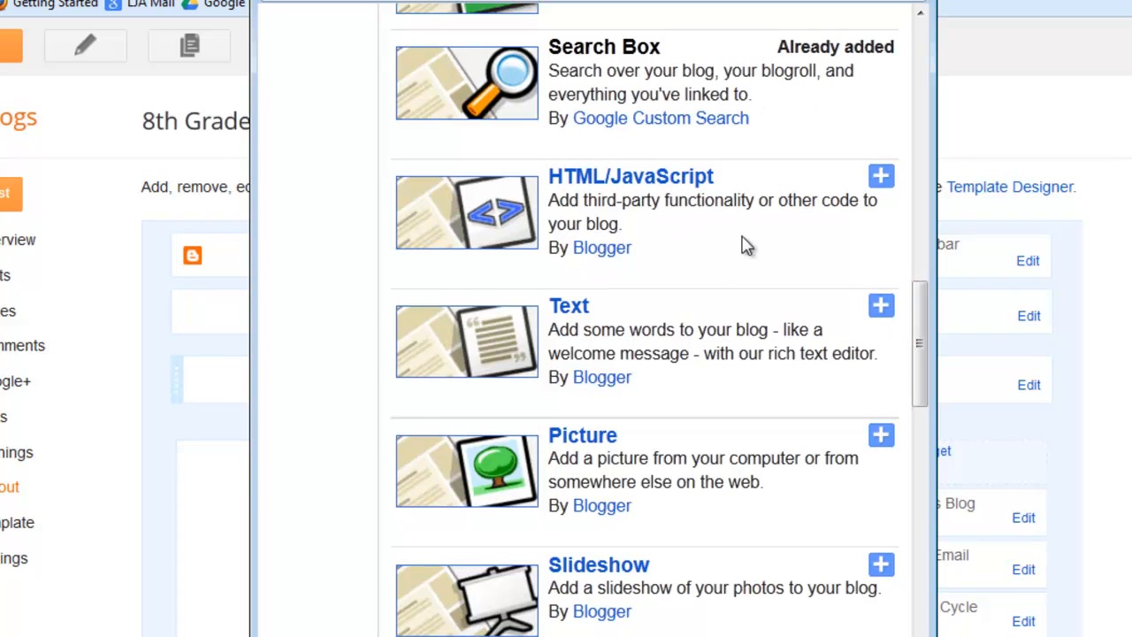
mouse_move(683, 255)
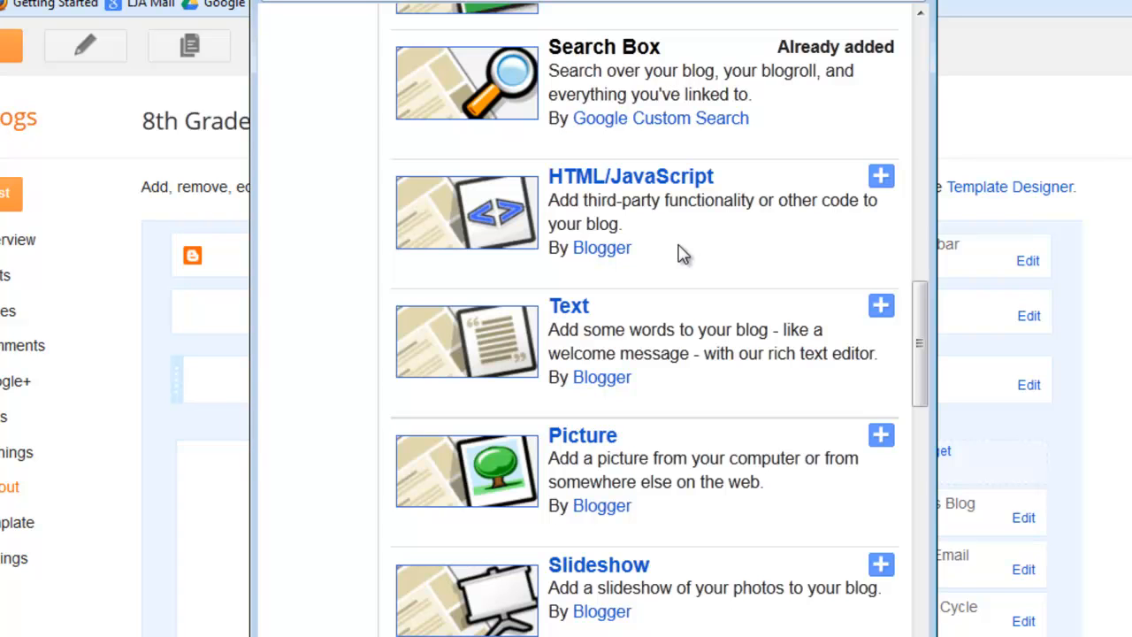
scroll("down", 3)
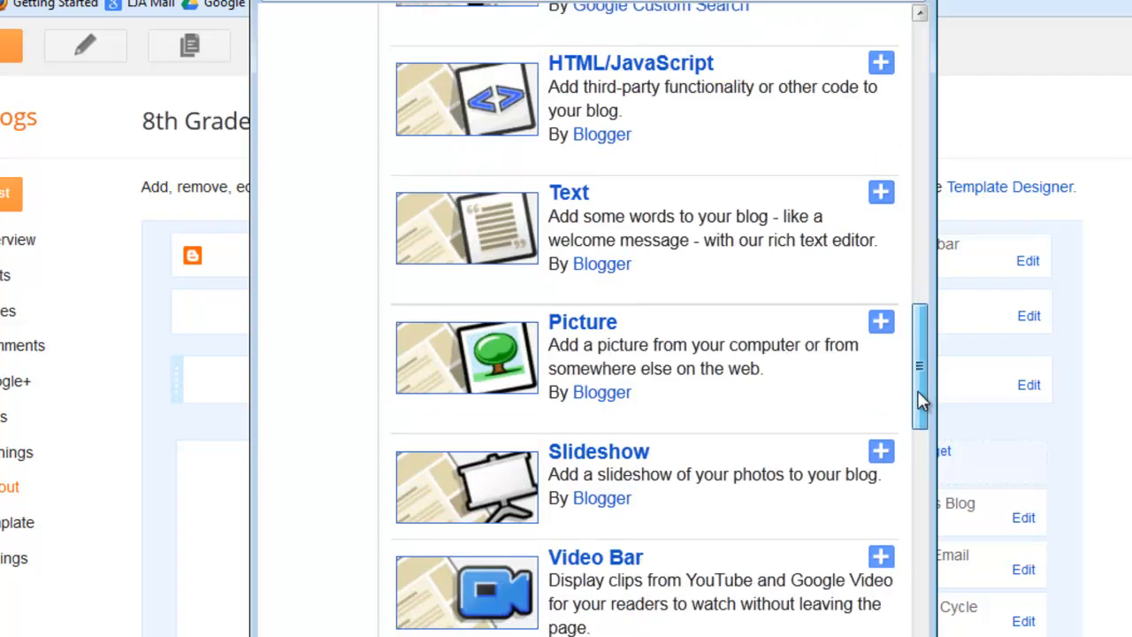
scroll("down", 3)
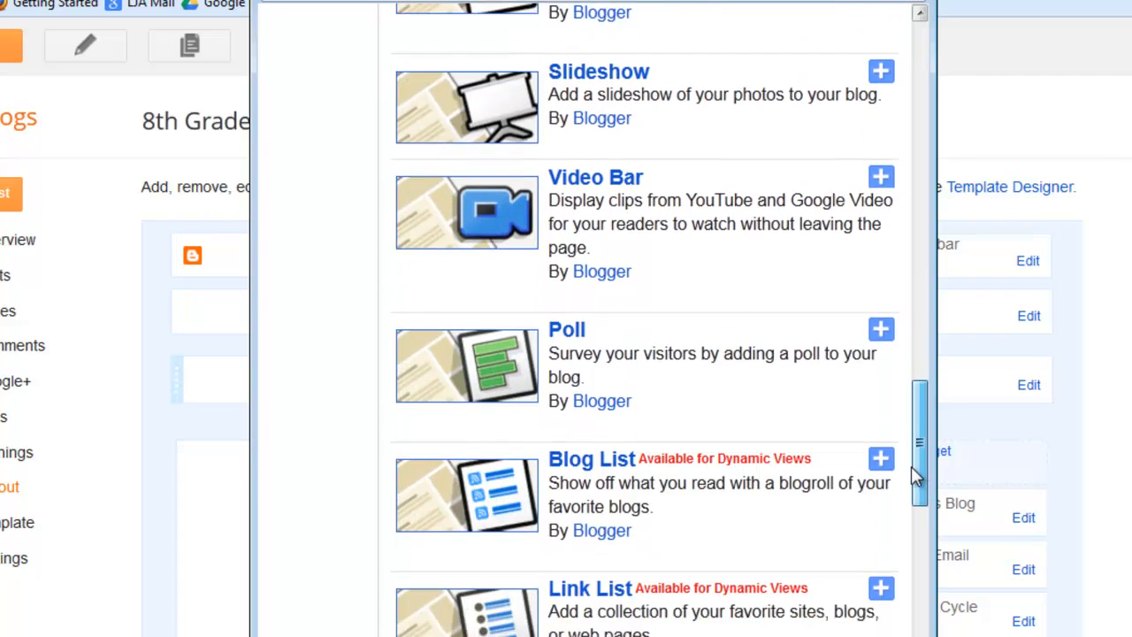
scroll("down", 3)
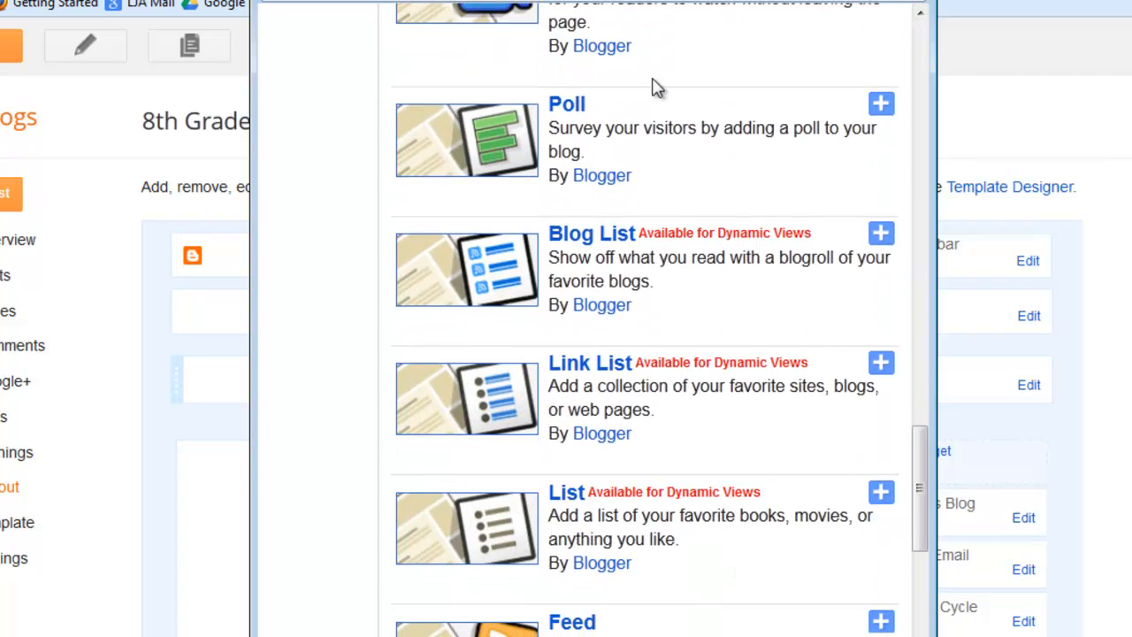
mouse_move(718, 175)
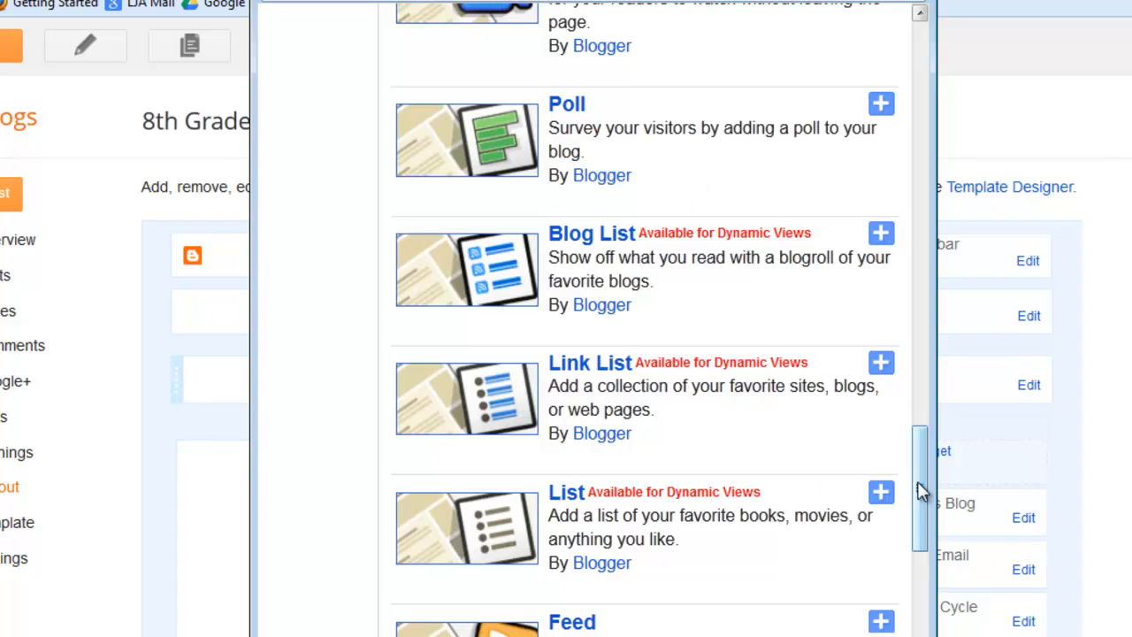
scroll("down", 3)
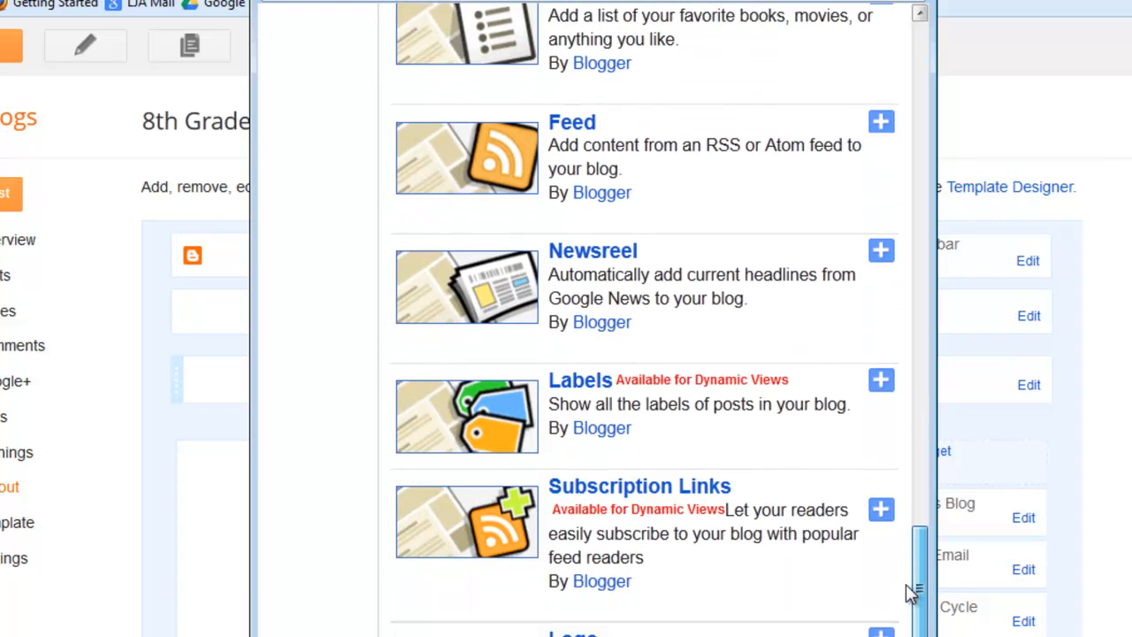
scroll("down", 3)
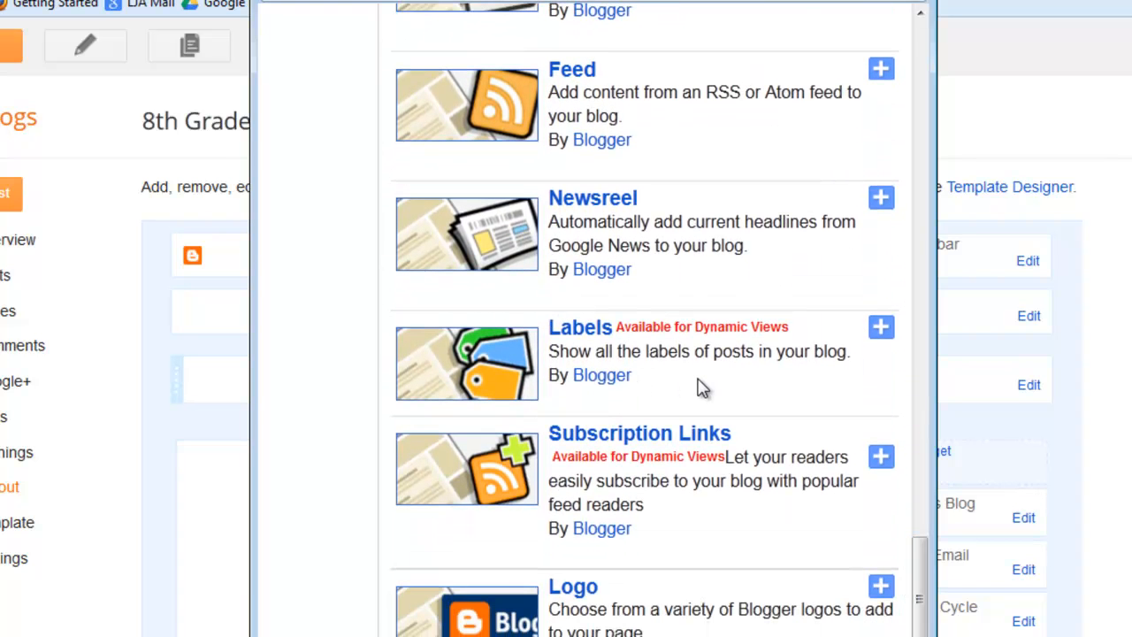
scroll("down", 3)
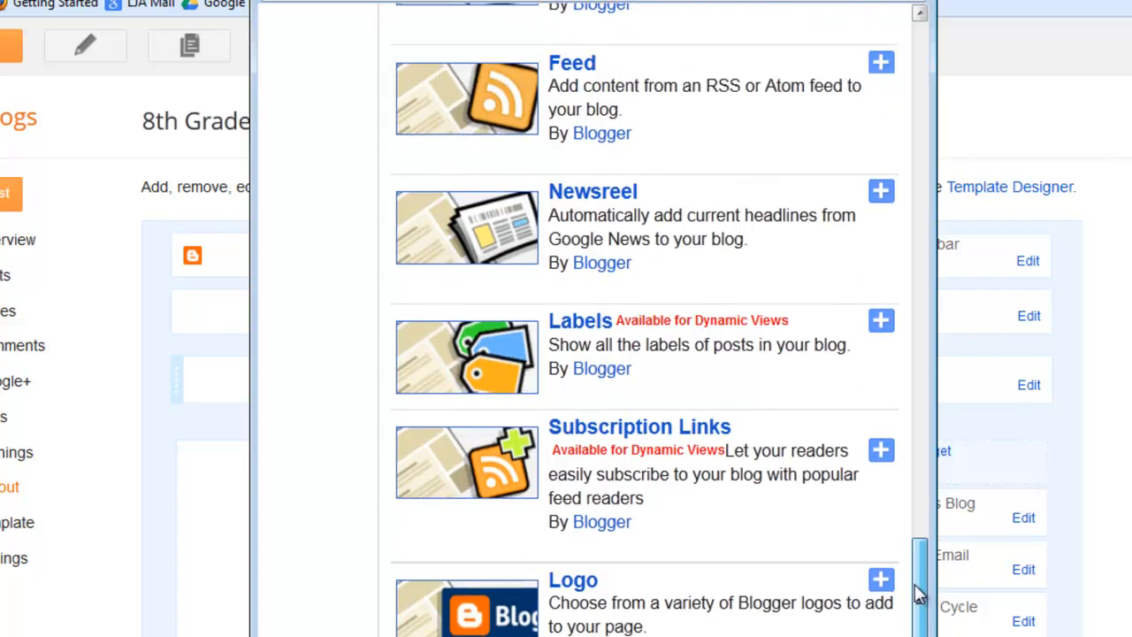
scroll("up", 3)
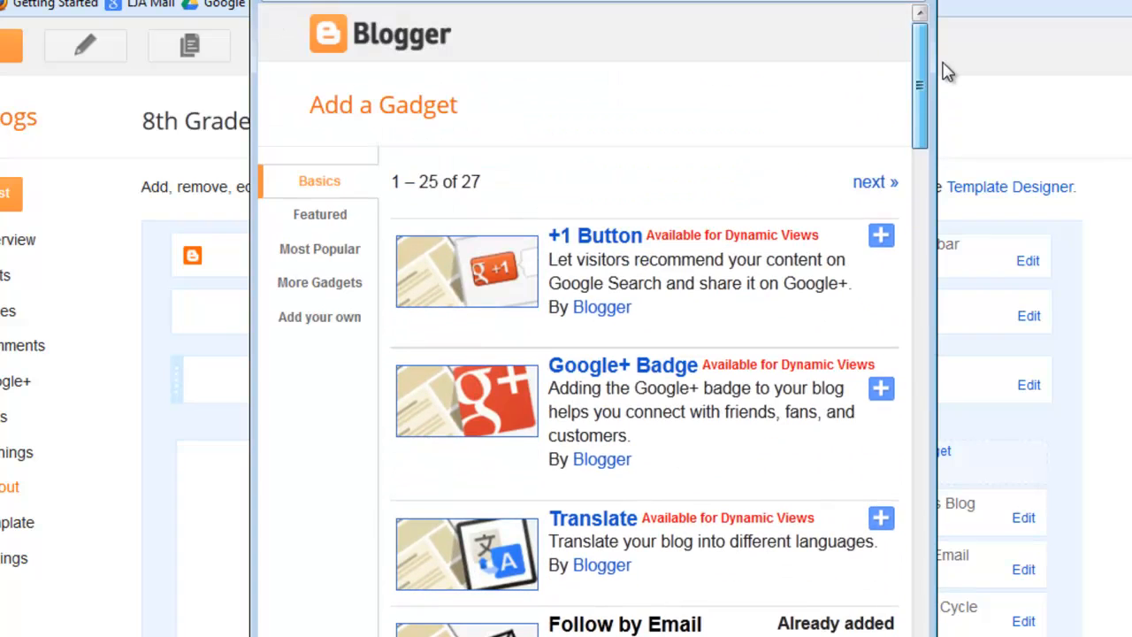
mouse_move(742, 116)
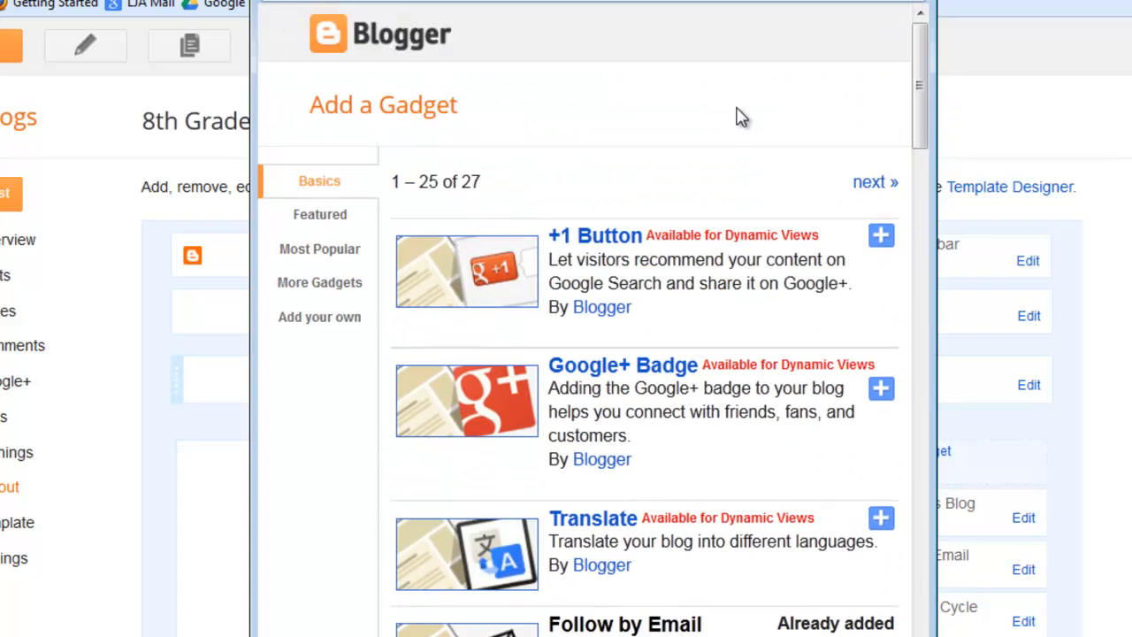
mouse_move(375, 200)
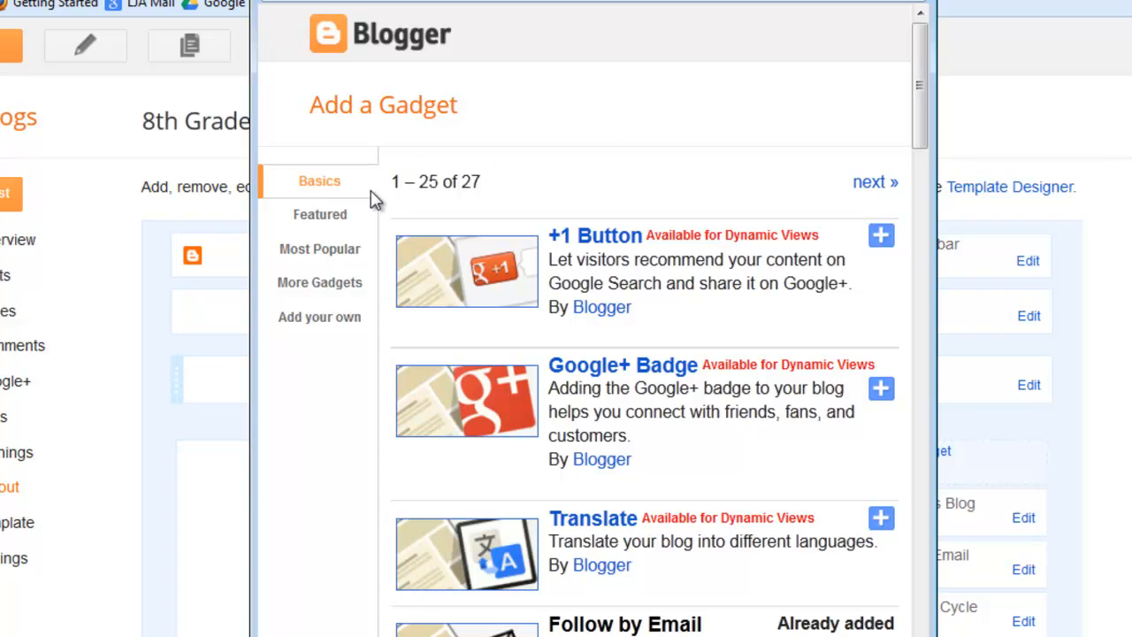
Browse More Gadgets again past Amazon MP3 Clips, Community Answers and Fish, then return to Basics
left_click(319, 283)
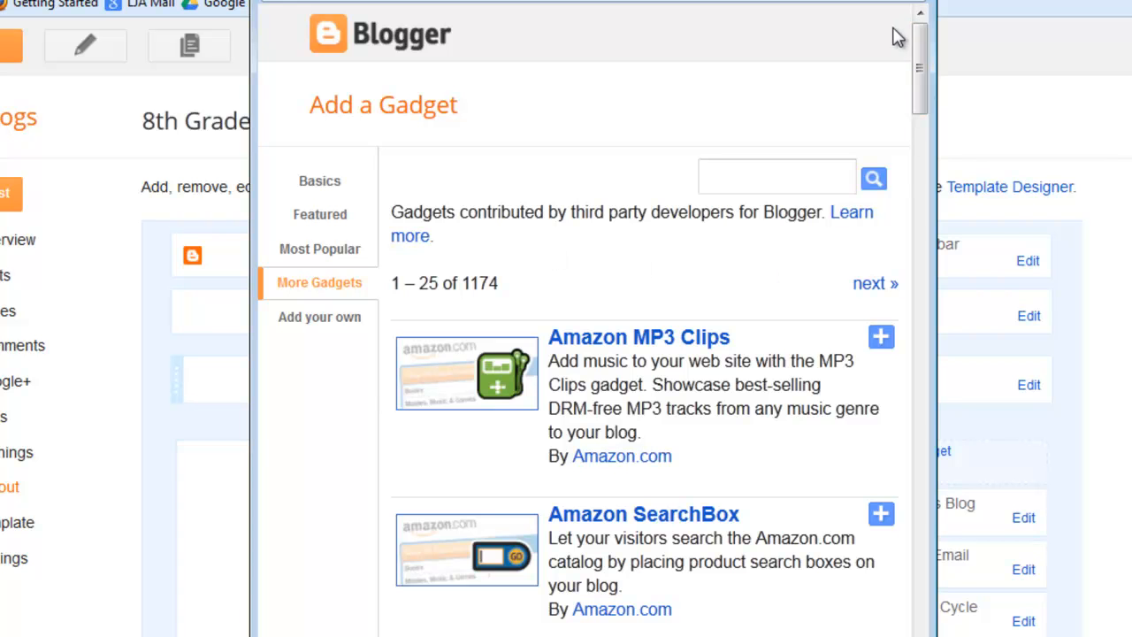
scroll("down", 3)
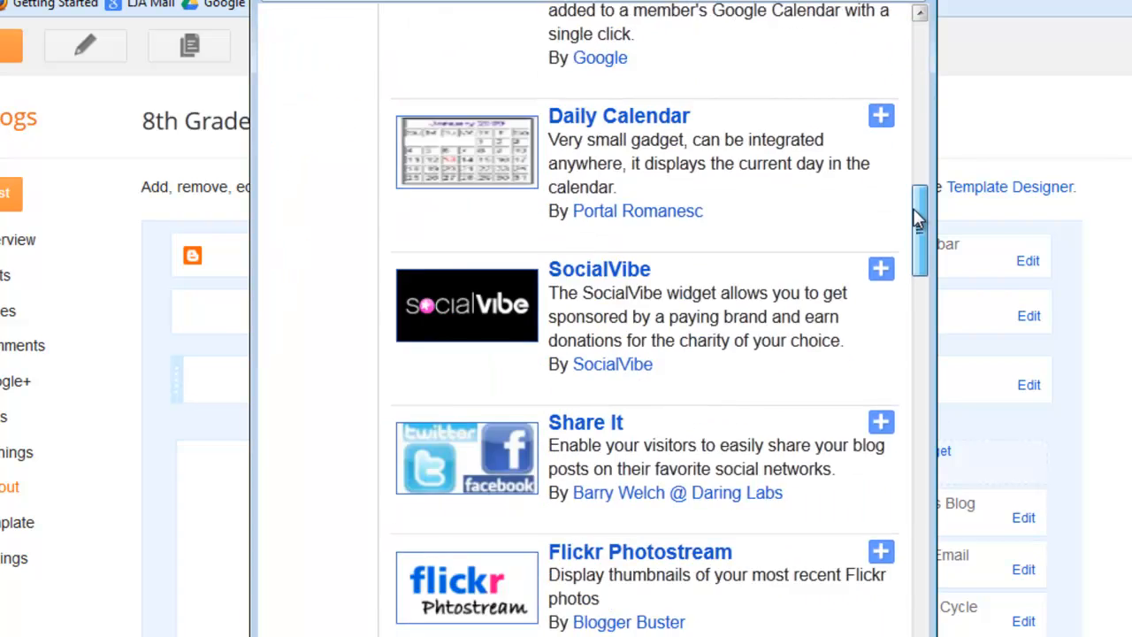
scroll("down", 3)
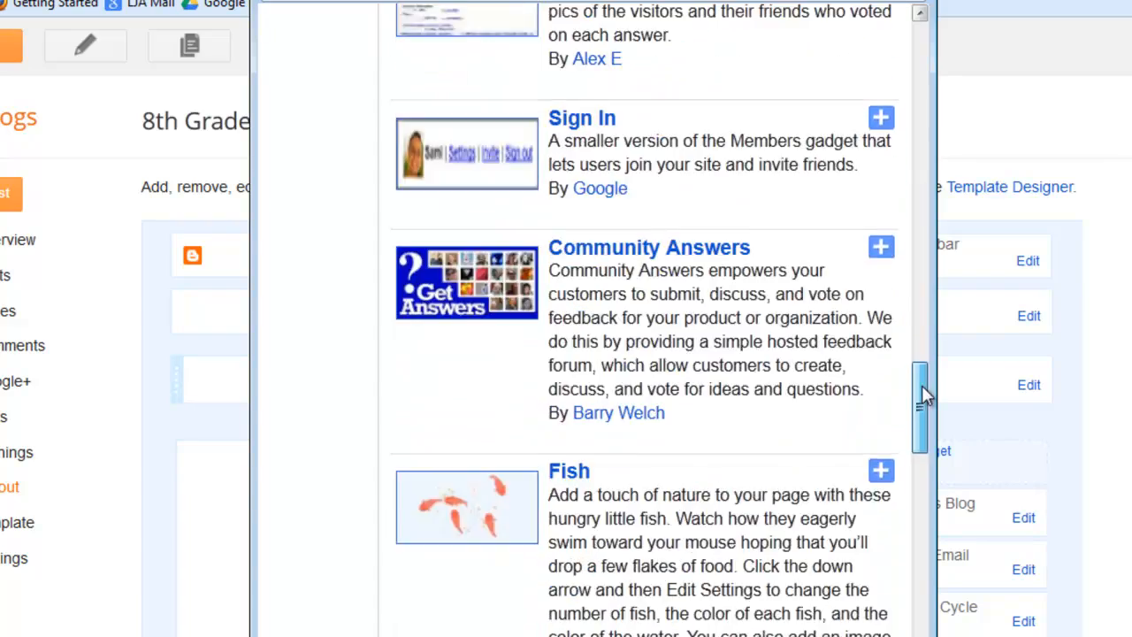
scroll("down", 3)
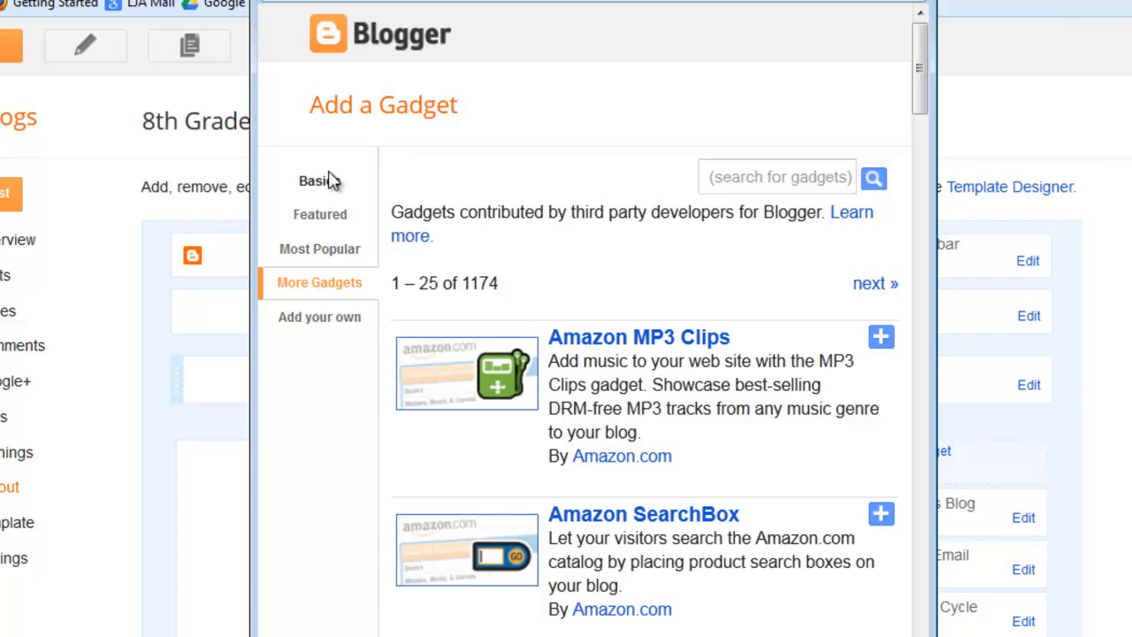
left_click(318, 181)
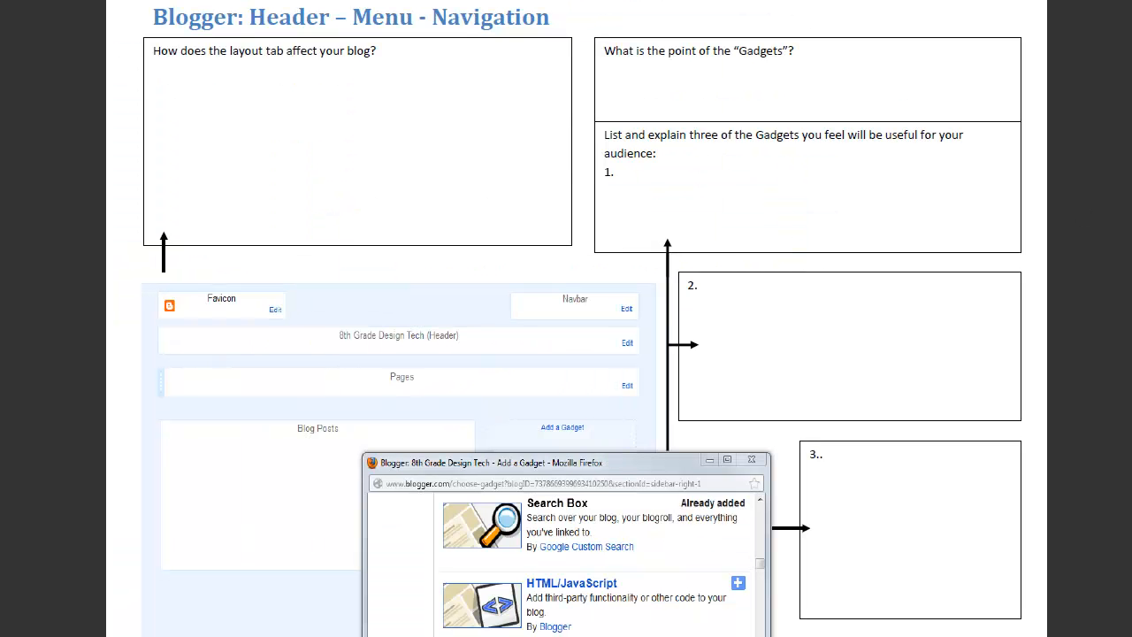
Scroll the worksheet to the gadget questions page
scroll("up", 3)
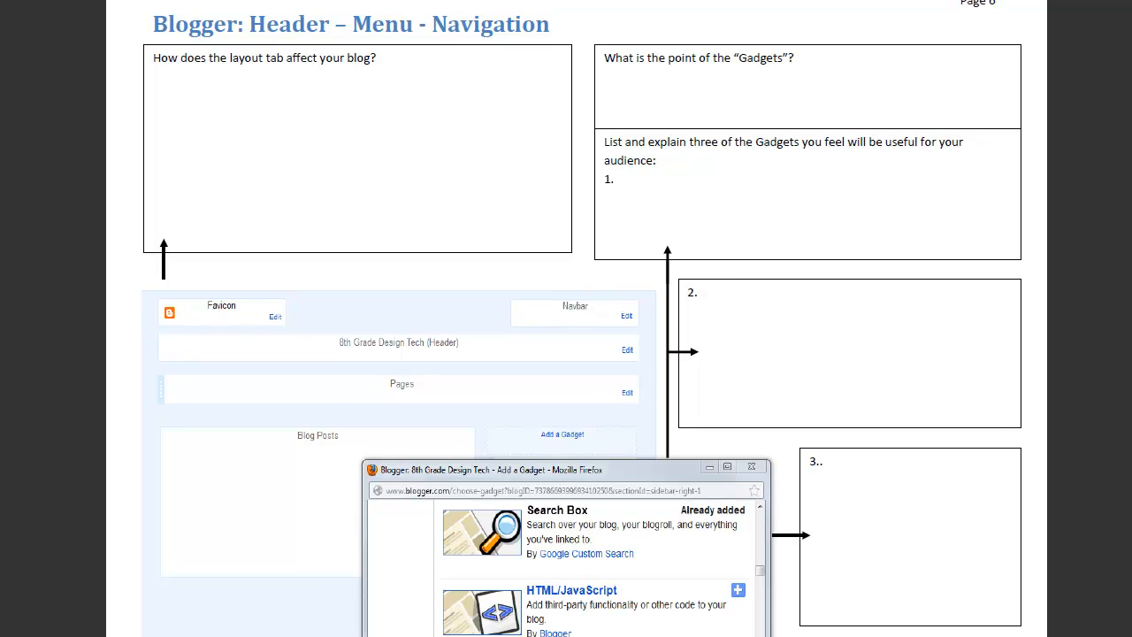